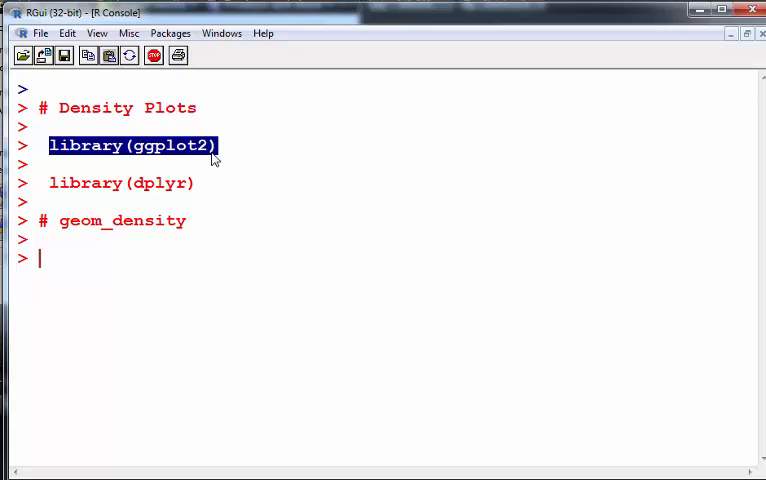
# Step: Clear the console after loading ggplot2 and dplyr
pyautogui.click(120, 184)
pyautogui.write('da')
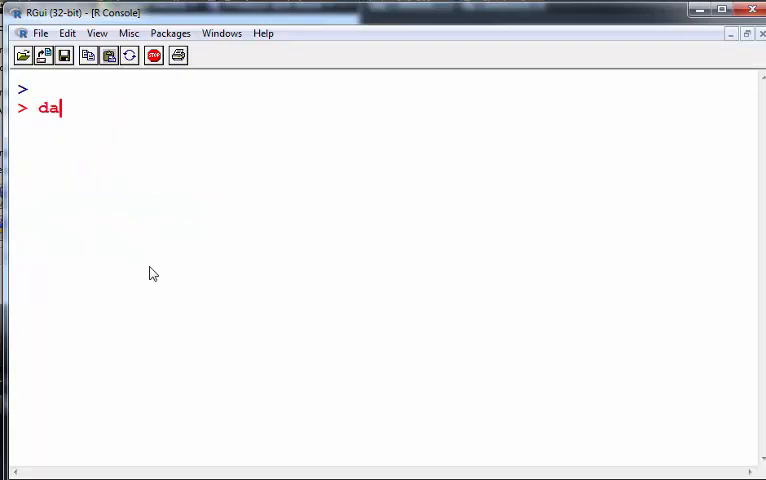
# Step: Load the diamonds dataset with data(diamonds)
pyautogui.write('ta(diamonds')
pyautogui.write('he')
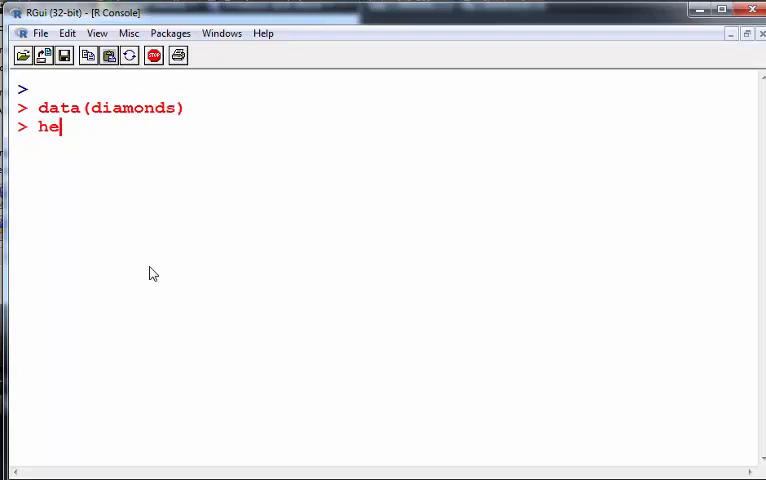
pyautogui.write('ad(d')
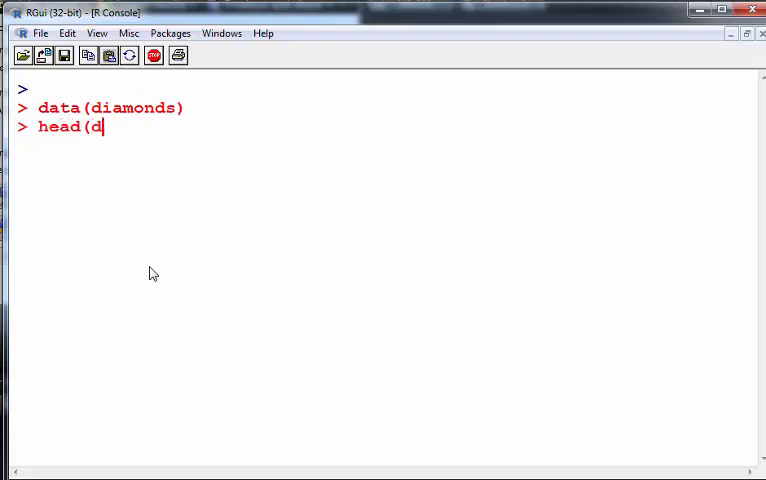
pyautogui.press('Return')
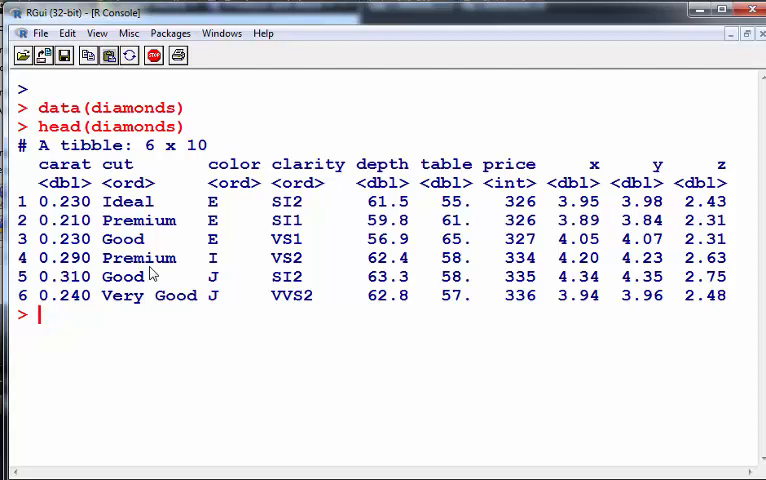
# Step: Preview the first six rows of diamonds and run summary(diamonds)
pyautogui.write('head(diamonds)')
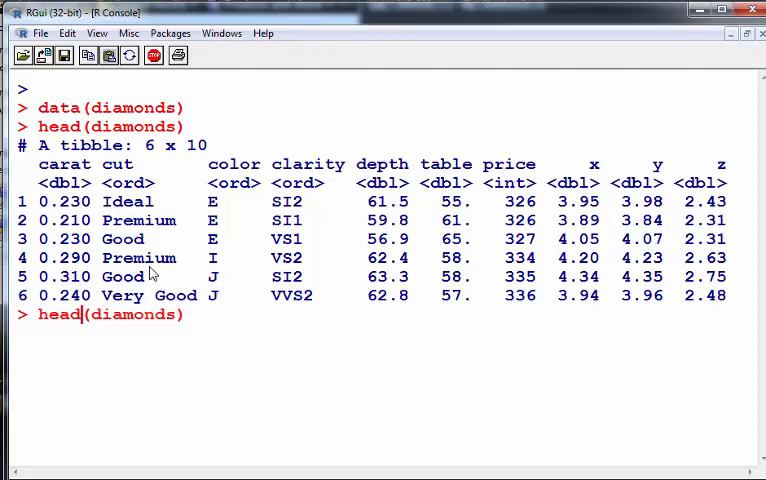
pyautogui.write('summary(diamonds)')
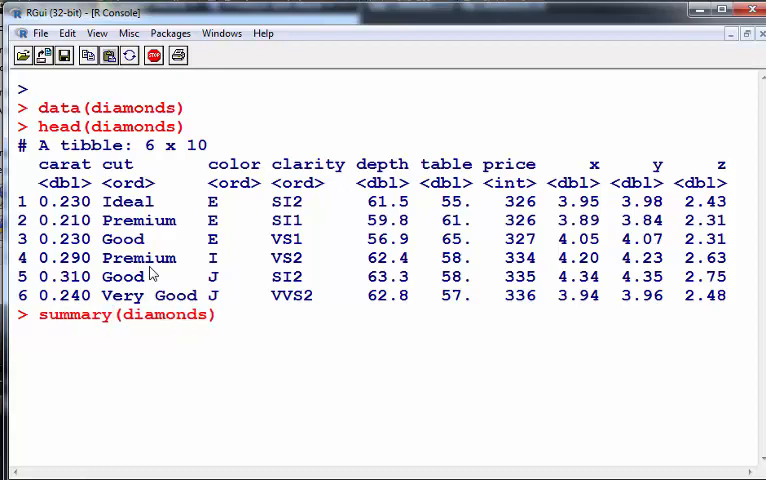
pyautogui.press('Return')
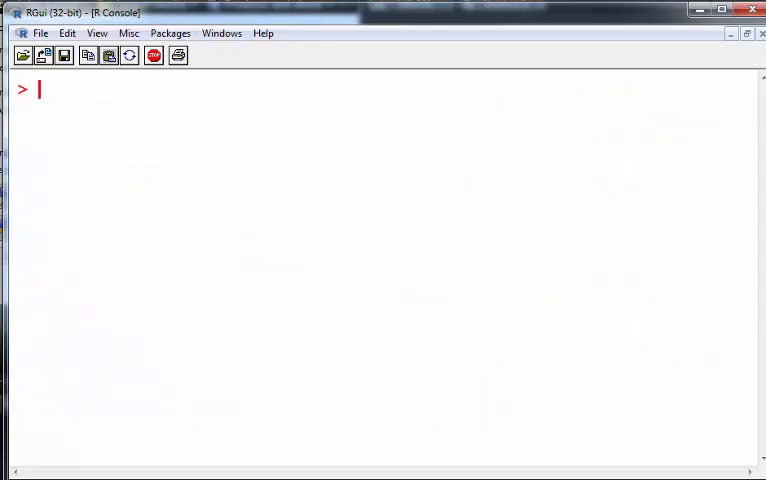
# Step: Summarise diamonds$carat, showing min 0.2, median 0.7, mean 0.7979, max 5.01
pyautogui.write('summary(diamonds$)')
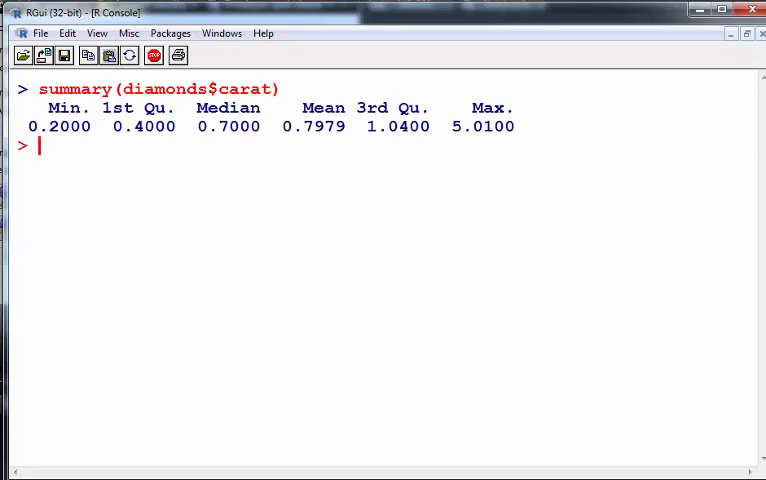
pyautogui.moveTo(532, 140)
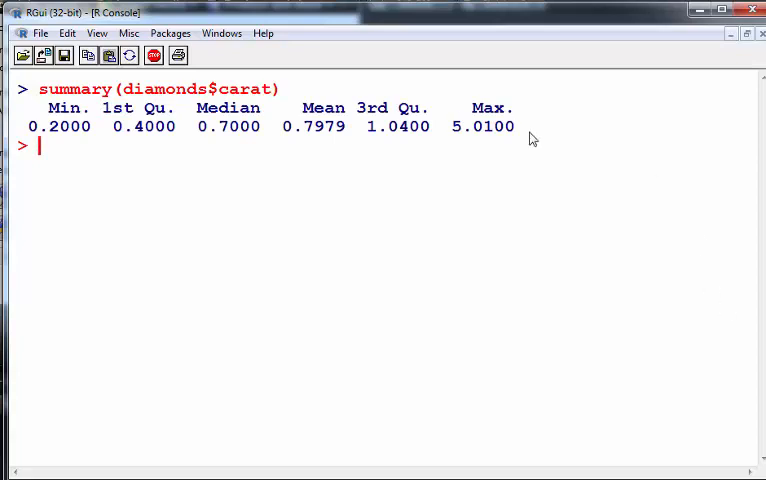
pyautogui.doubleClick(398, 126)
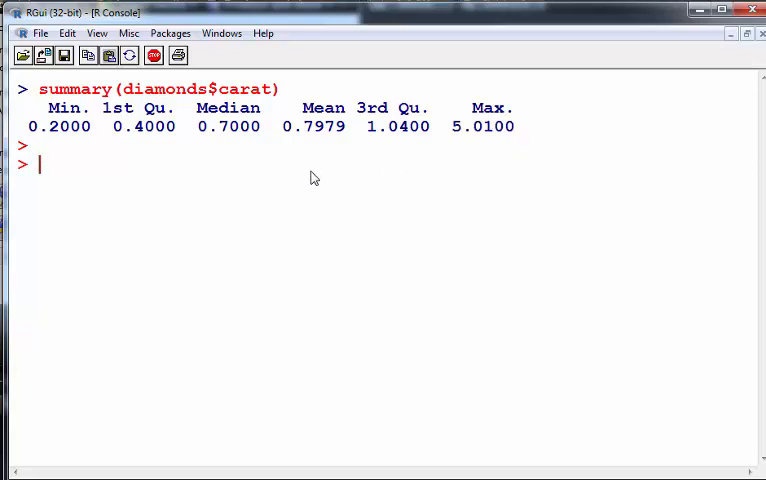
# Step: Store p <- ggplot(data=diamonds,aes(x=carat)) as the plot base
pyautogui.write('ggp')
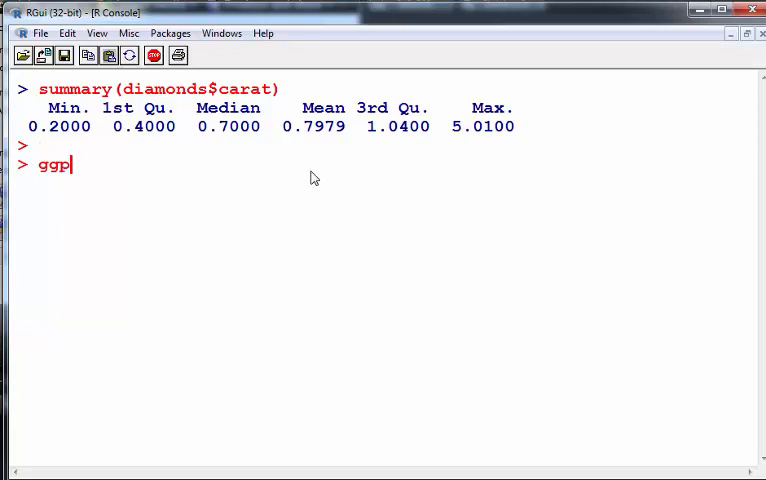
pyautogui.write('lot(d')
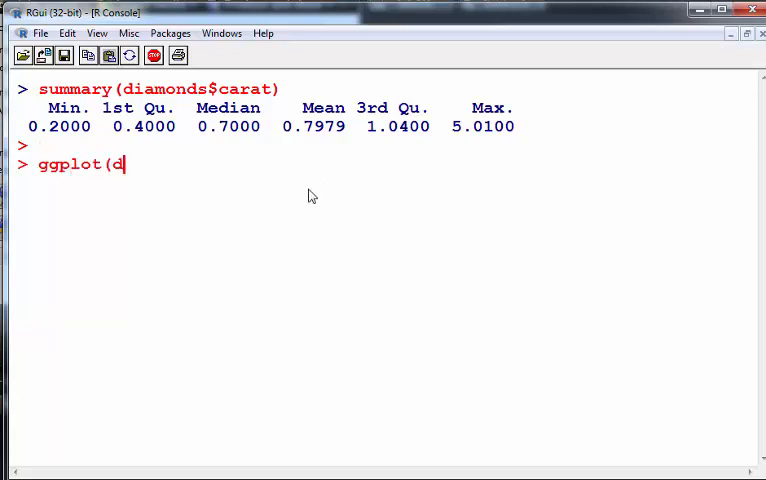
pyautogui.write('ata=d')
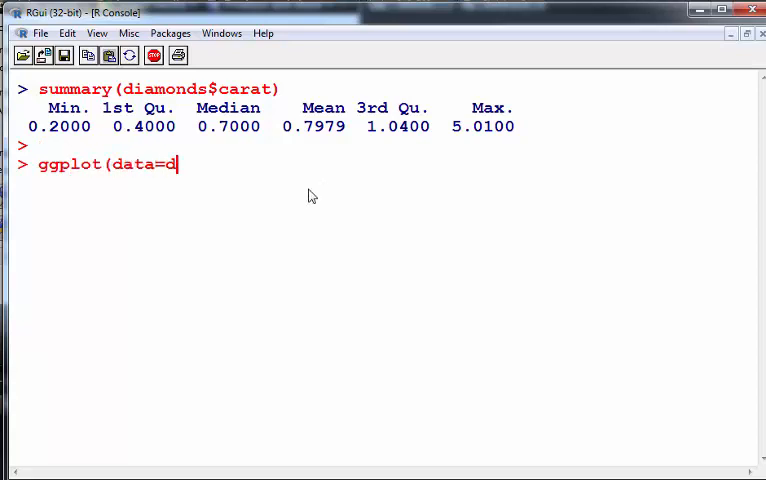
pyautogui.write('iamond')
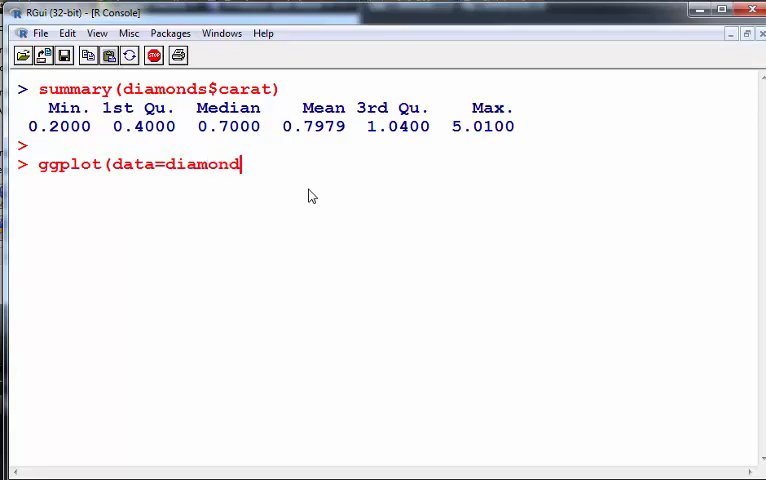
pyautogui.write('s,')
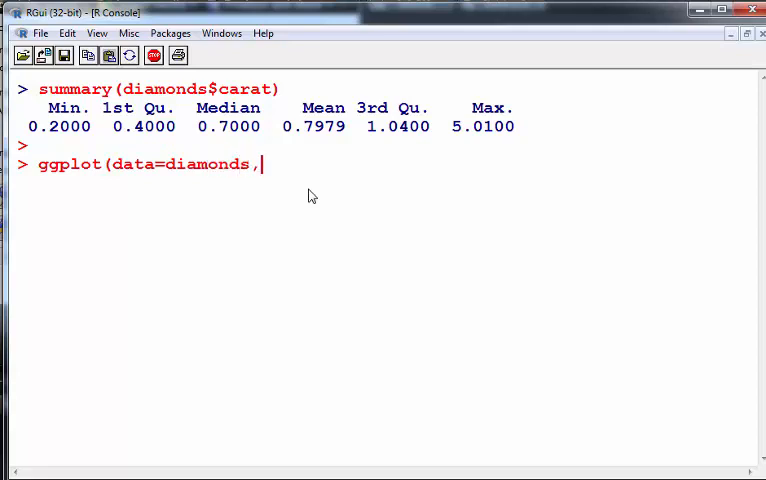
pyautogui.write('aes(')
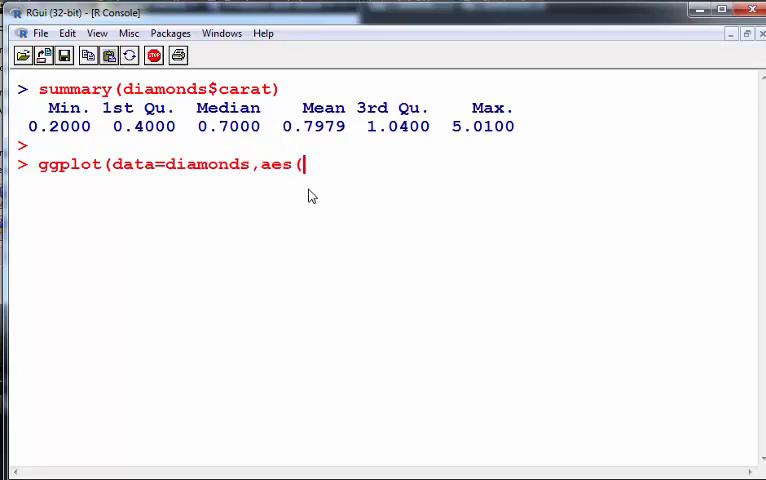
pyautogui.write('x=ca')
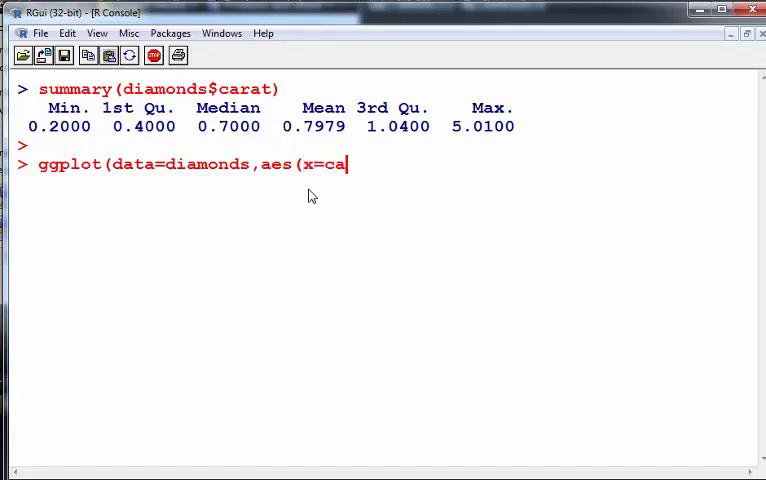
pyautogui.write('rat))')
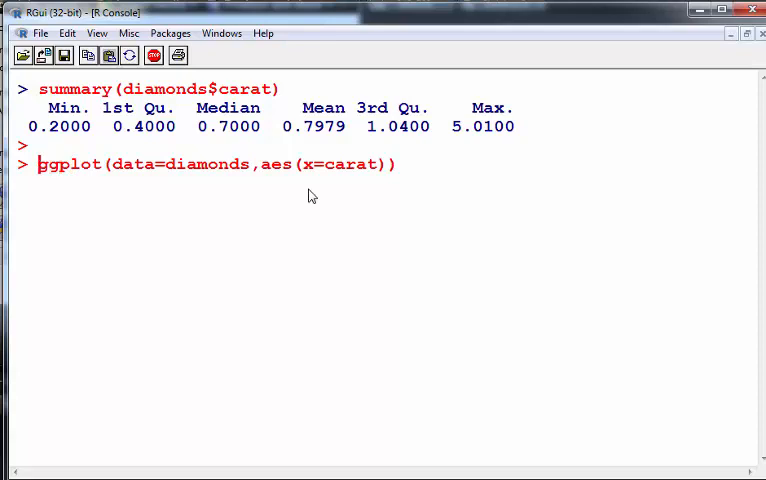
pyautogui.write('p')
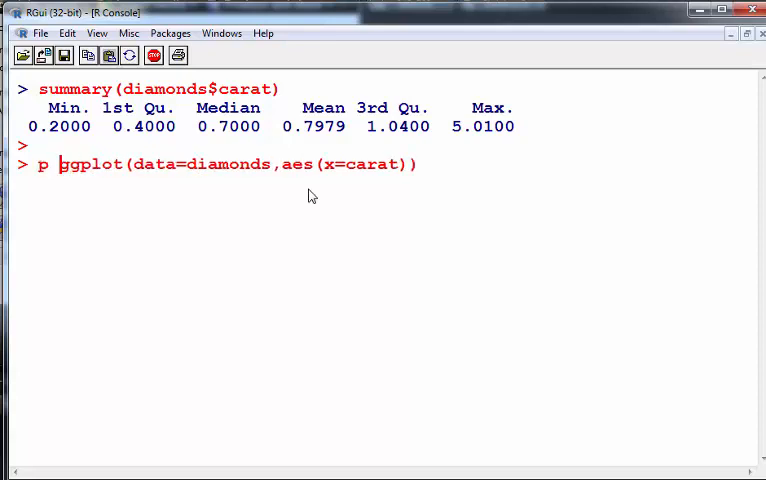
pyautogui.press('Return')
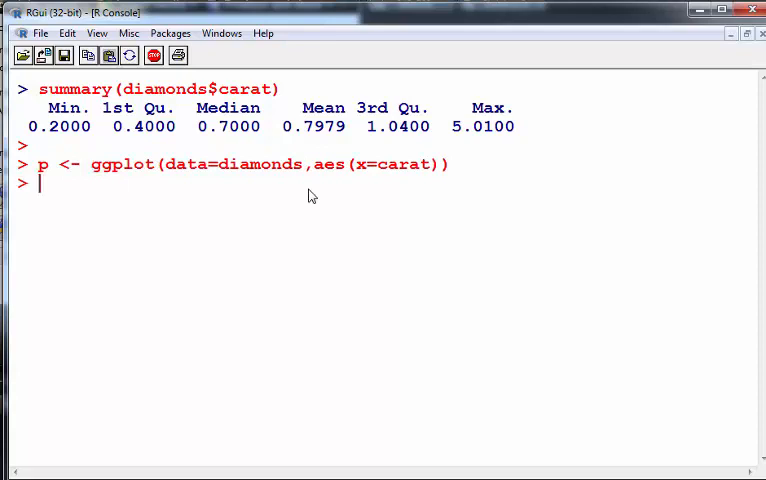
# Step: Enter a # canvas comment line after the plot definition
pyautogui.write('#')
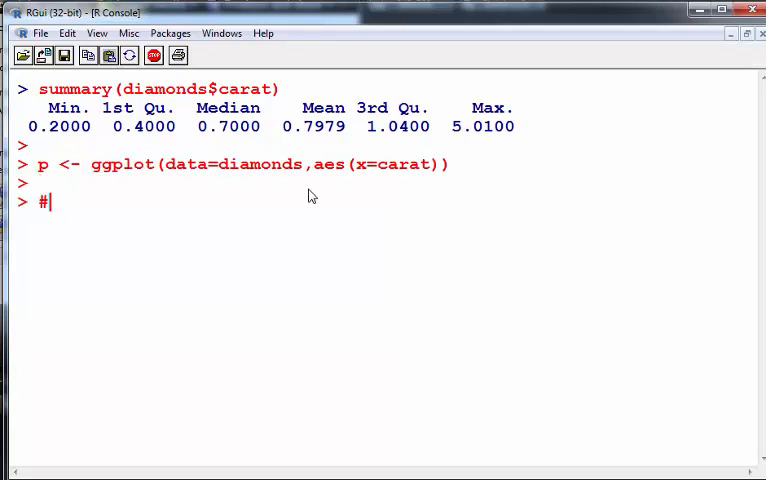
pyautogui.write('canvas')
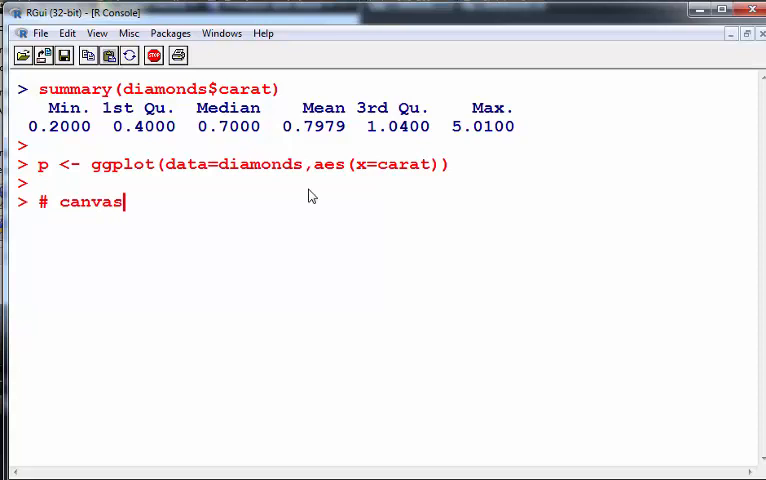
pyautogui.press('Return')
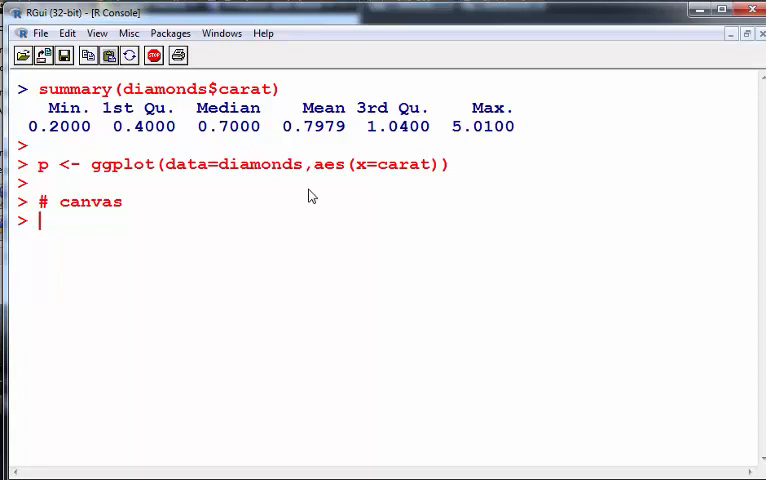
# Step: Draw the carat density curve with p + geom_density(), peaking near 0.3
pyautogui.write('p')
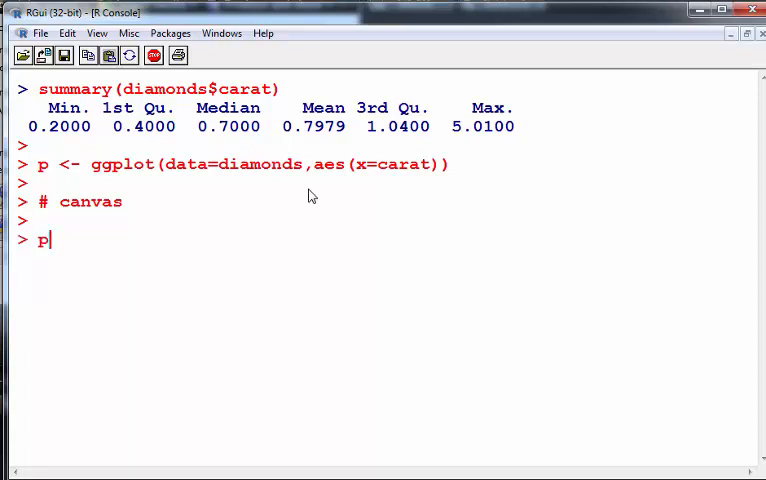
pyautogui.write('+')
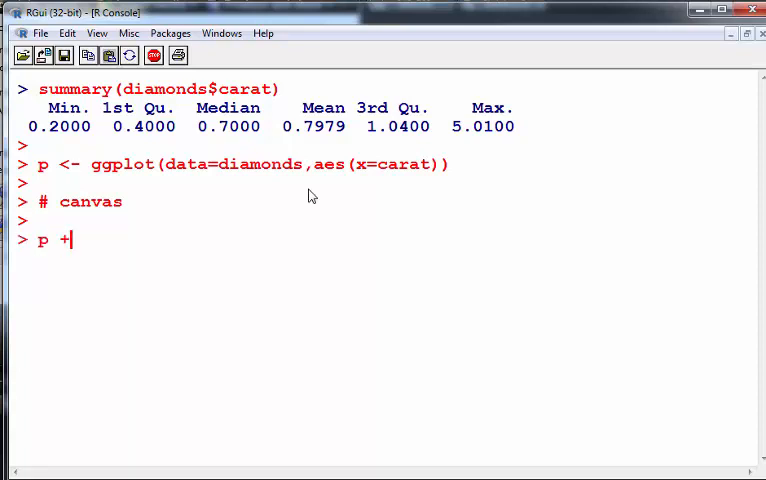
pyautogui.write('geom')
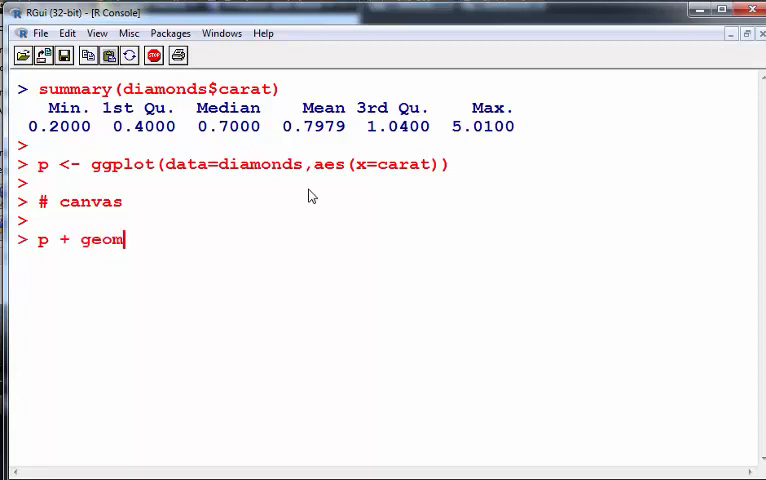
pyautogui.write('_dens')
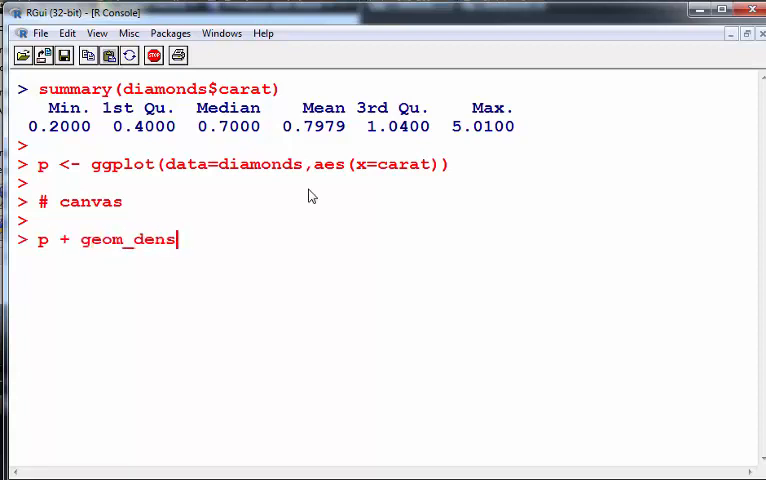
pyautogui.write('ity()')
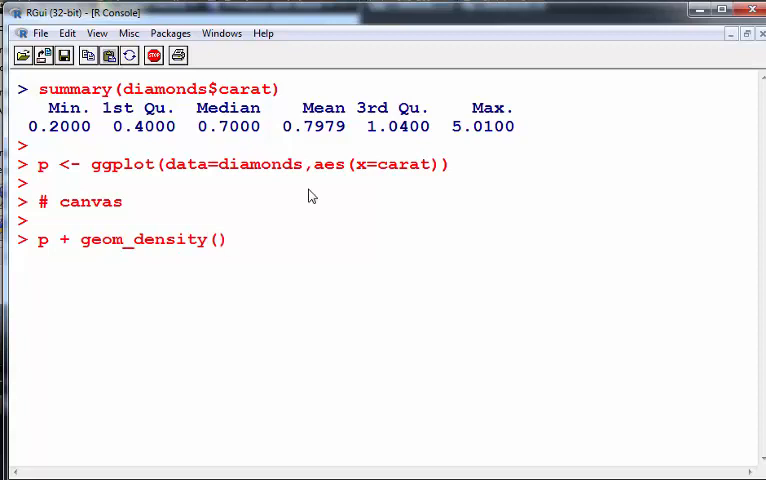
pyautogui.press('Return')
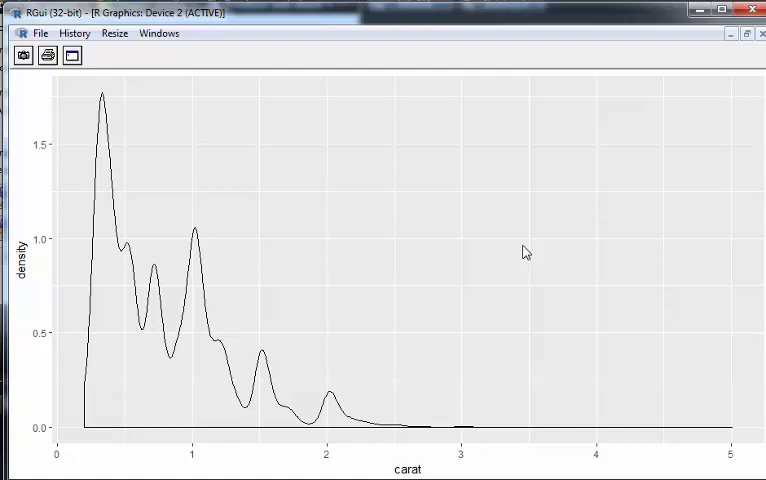
pyautogui.moveTo(744, 108)
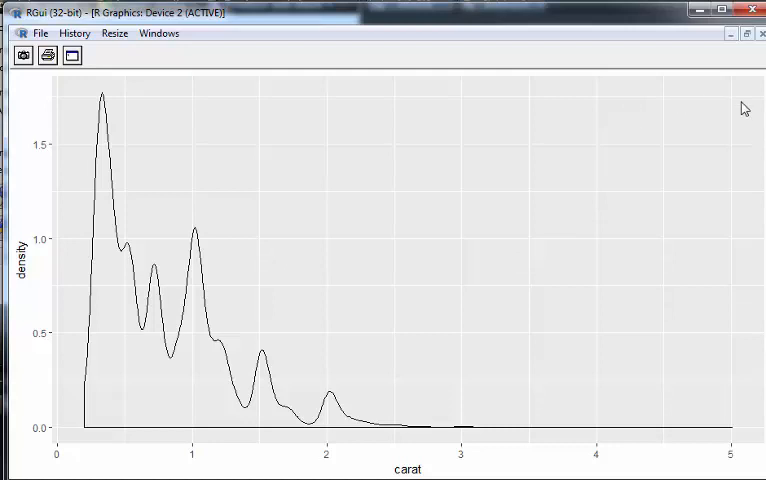
pyautogui.moveTo(736, 46)
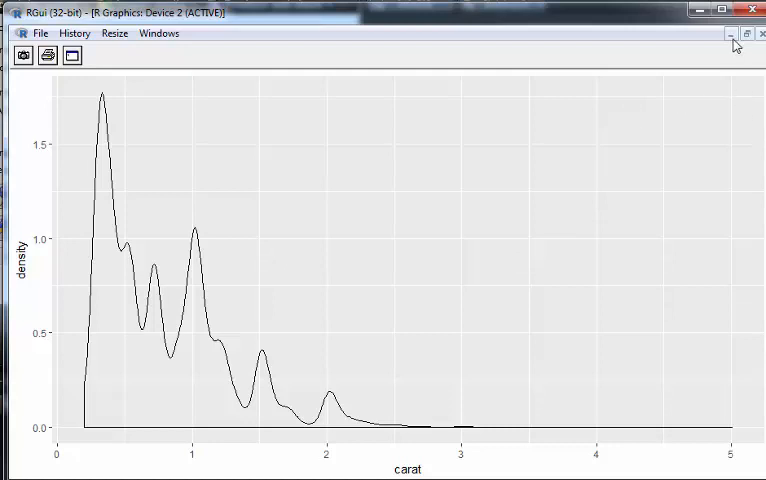
pyautogui.moveTo(758, 44)
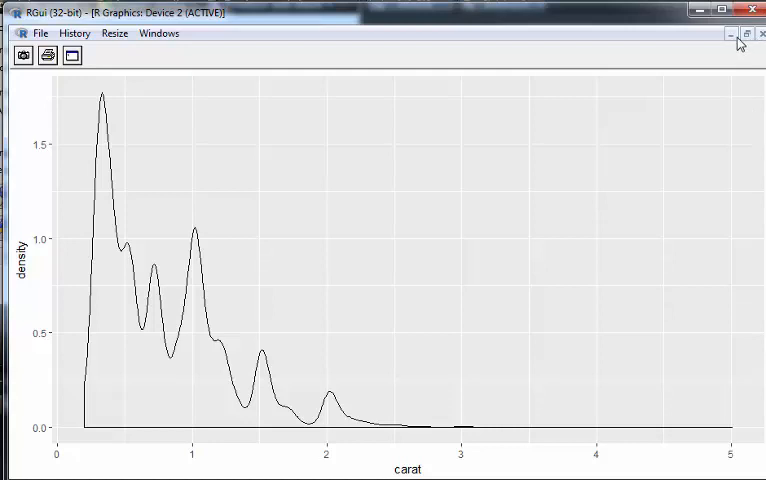
# Step: Close the graphics device and return to the R Console
pyautogui.click(732, 32)
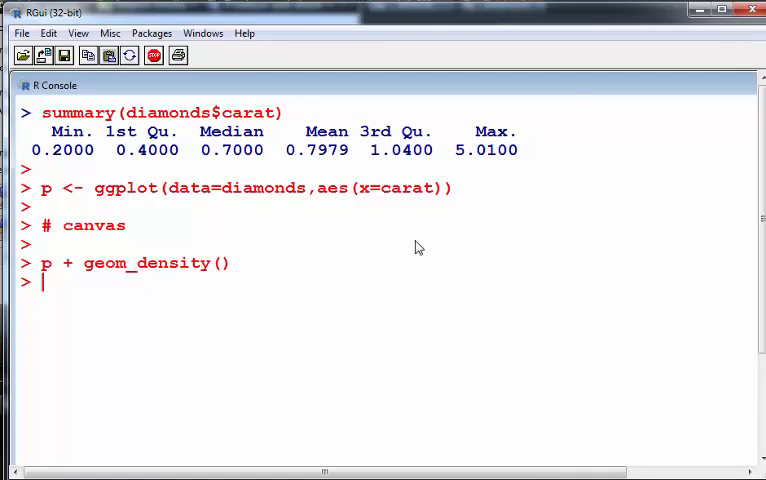
# Step: Write p + geom_density(lty=2,col=2) for a dashed red density curve
pyautogui.write('p + geom_density(.pch')
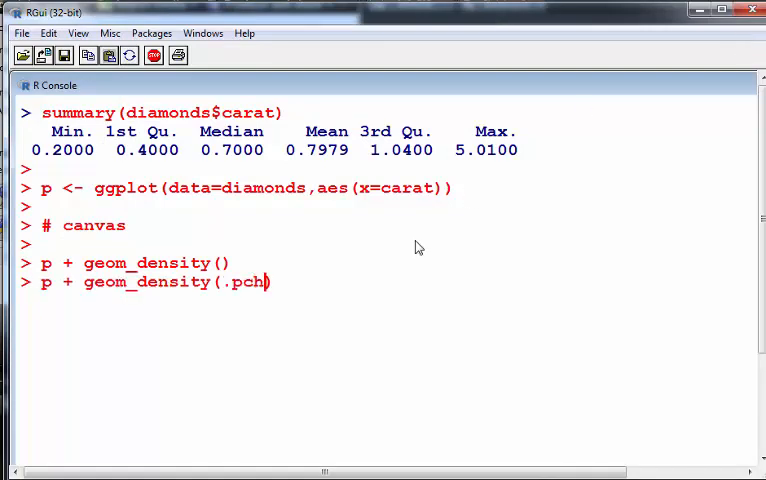
pyautogui.write('l')
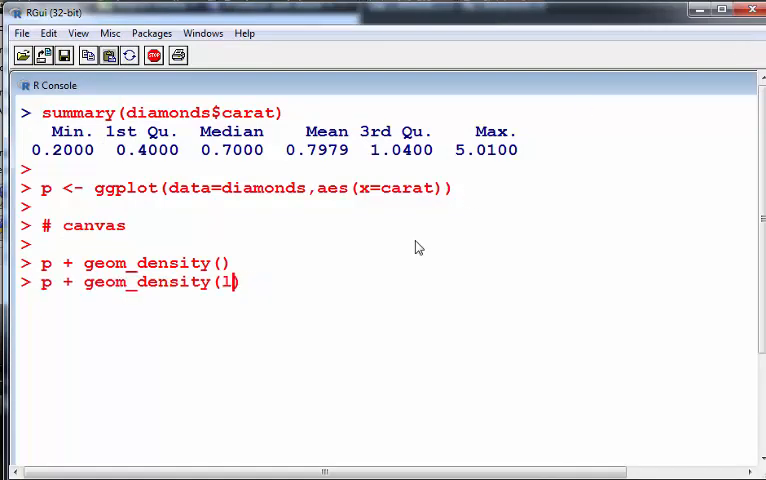
pyautogui.write('ty=')
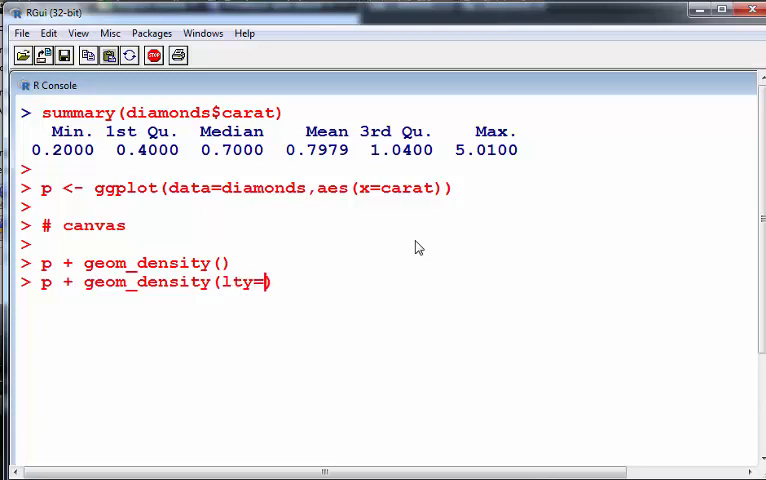
pyautogui.write('2,co')
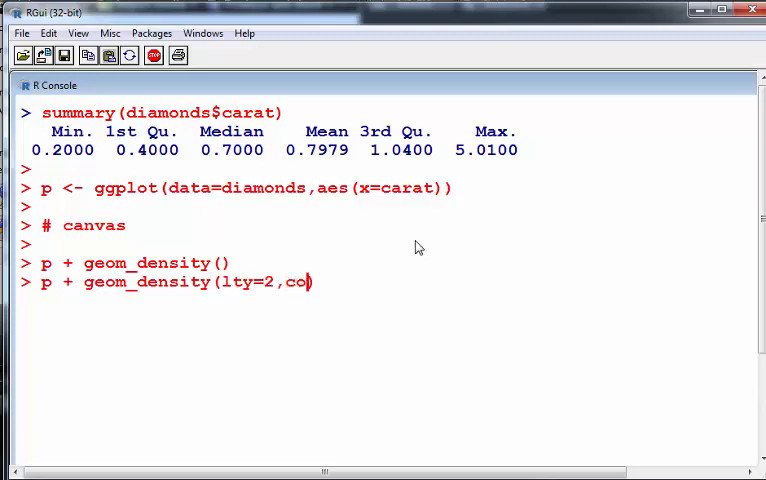
pyautogui.write('l=2)')
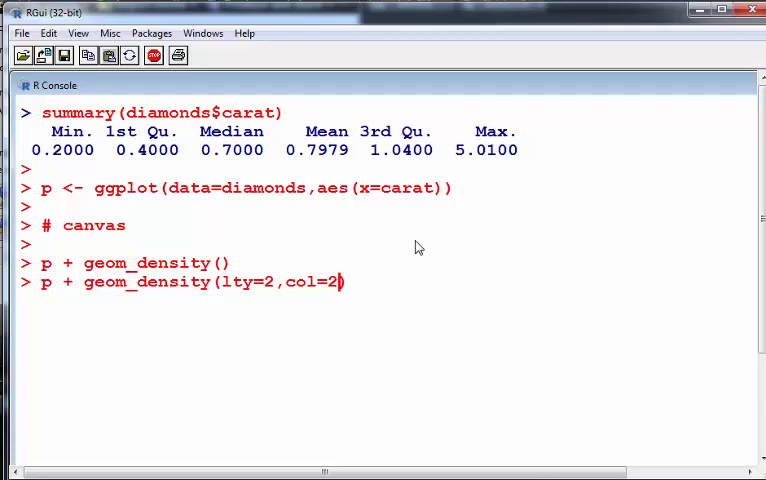
pyautogui.write('"red"')
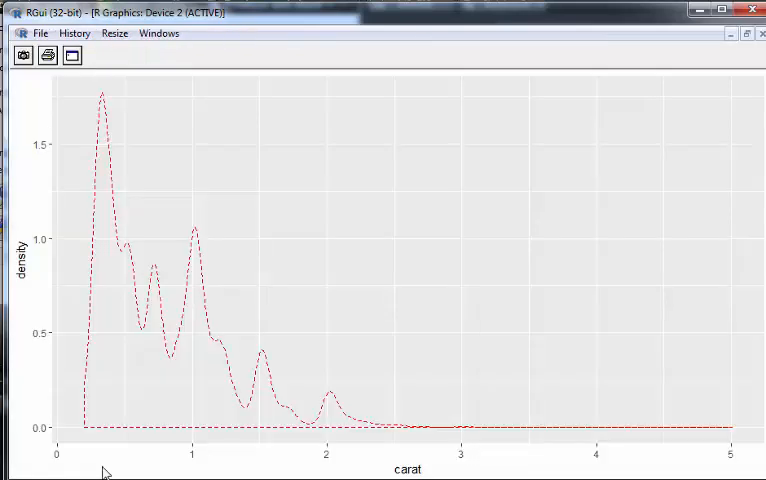
pyautogui.moveTo(448, 86)
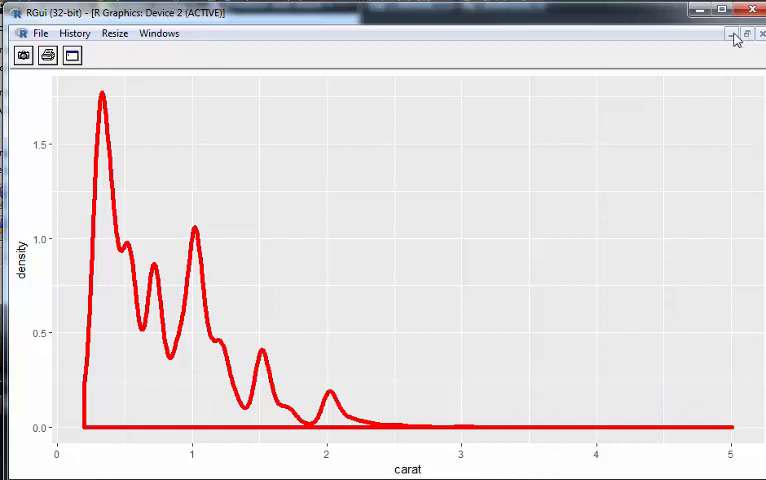
# Step: Return to the console after viewing the thick solid red density curve
pyautogui.click(726, 32)
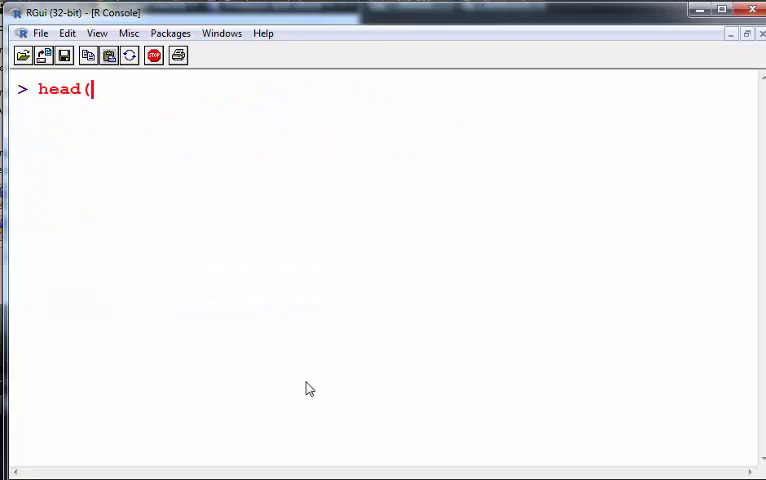
# Step: List the first six rows of the diamonds tibble with head(diamonds)
pyautogui.write('diamonds')
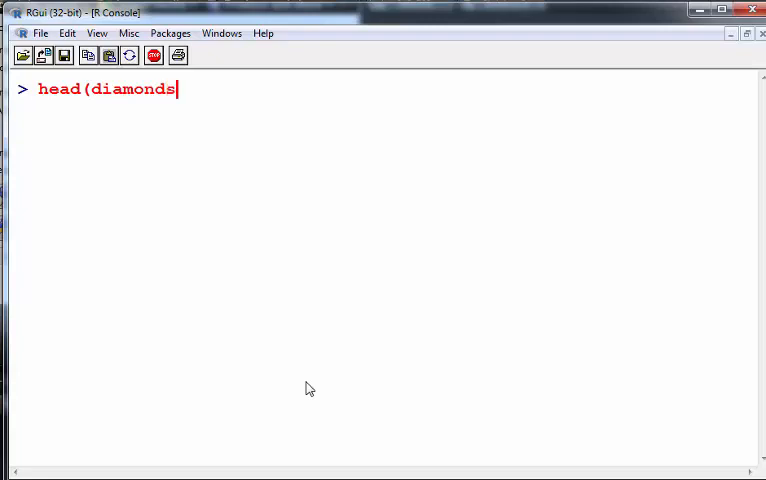
pyautogui.press('Return')
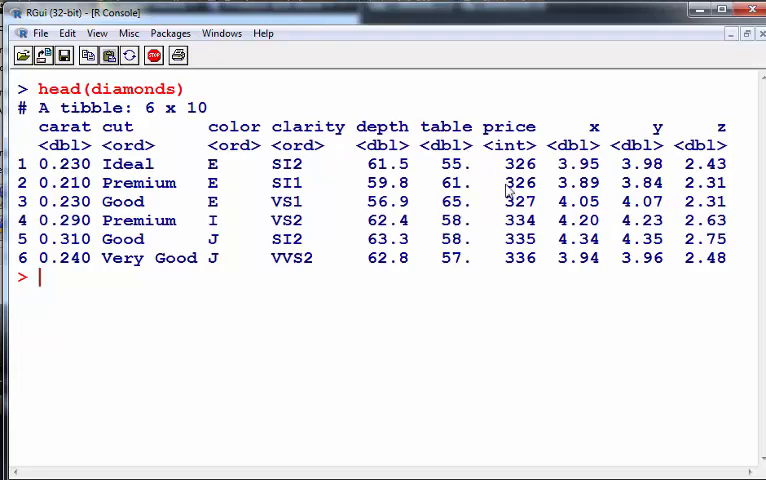
pyautogui.moveTo(108, 136)
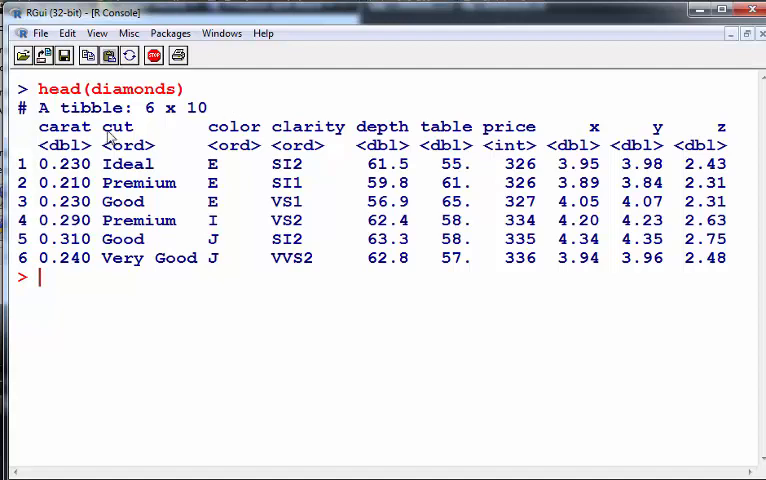
pyautogui.doubleClick(118, 128)
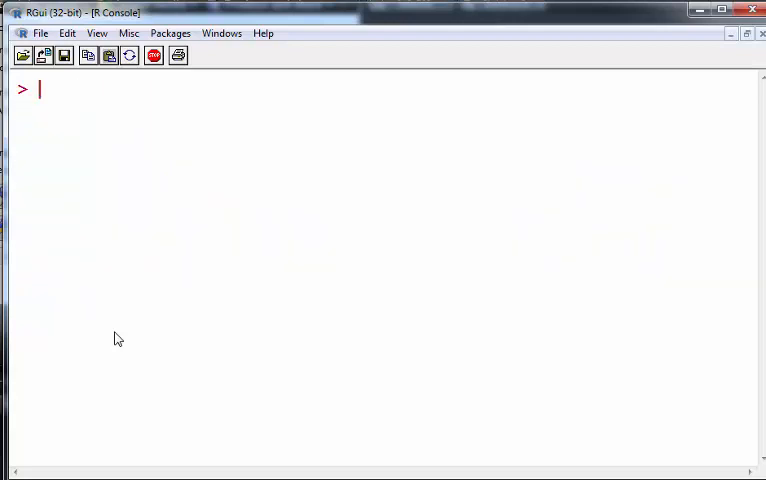
# Step: Redefine p as ggplot of diamonds with x=carat and colour mapped to cut
pyautogui.write('# canvas')
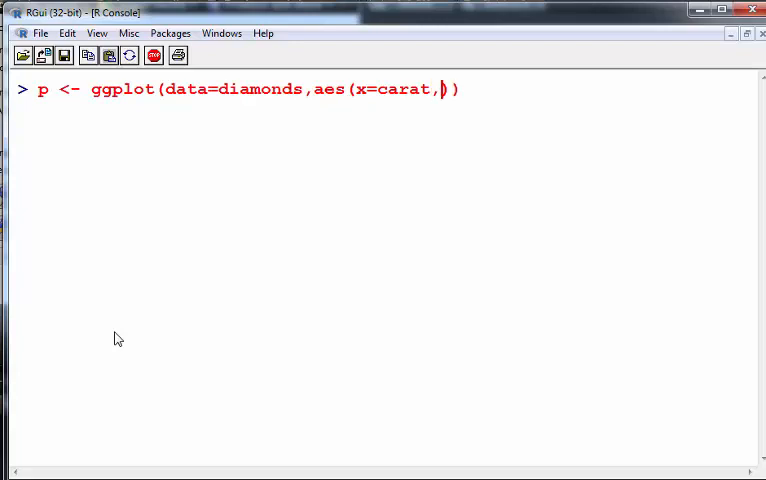
pyautogui.write('col')
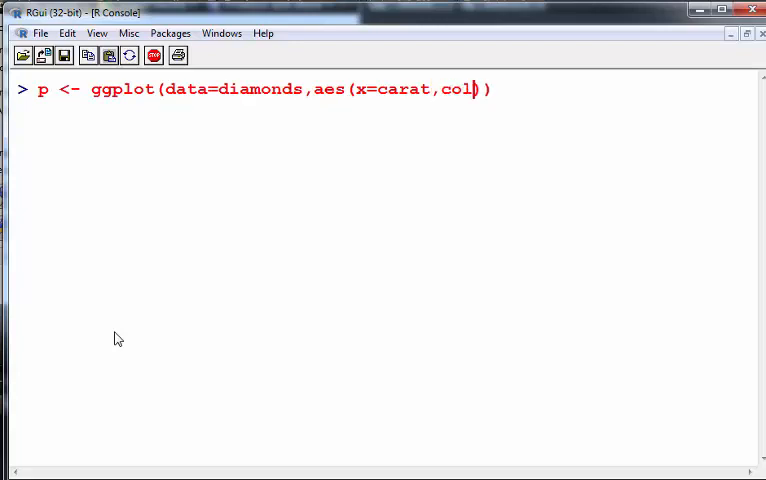
pyautogui.write('our=')
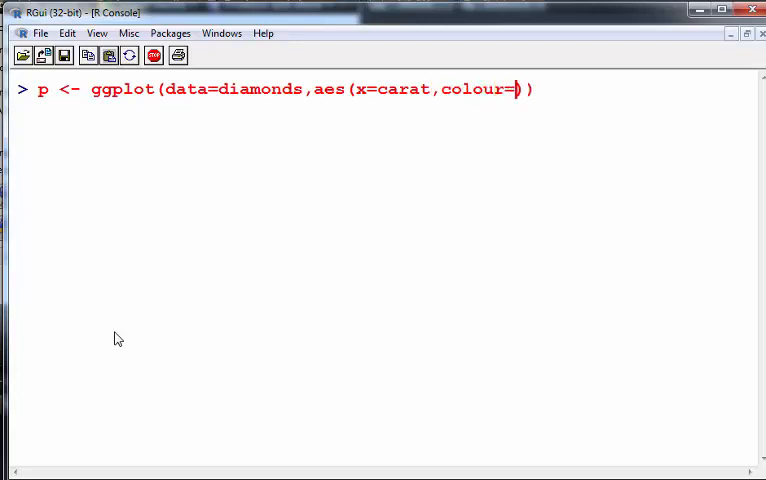
pyautogui.write('cut')
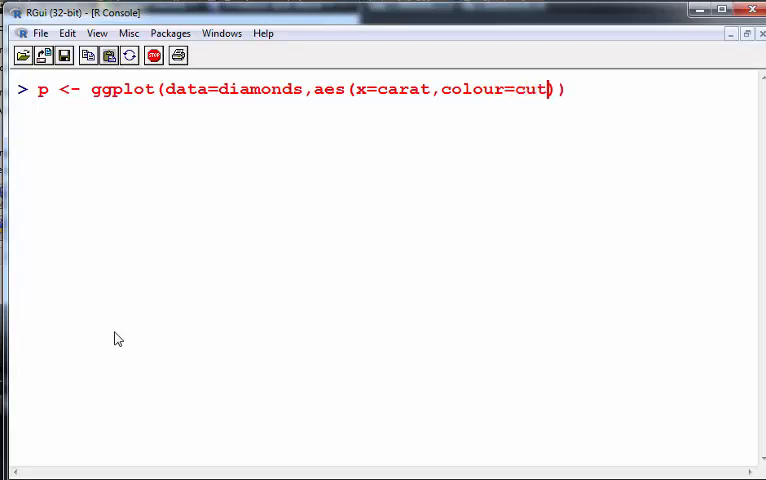
pyautogui.press('Return')
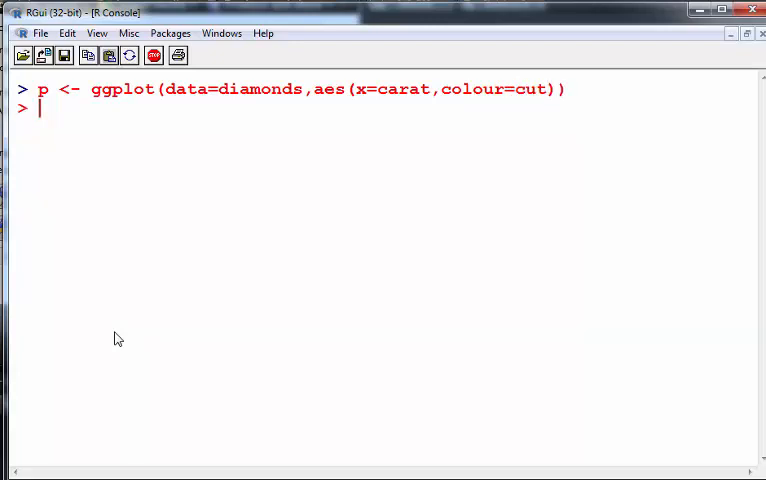
pyautogui.write('pp')
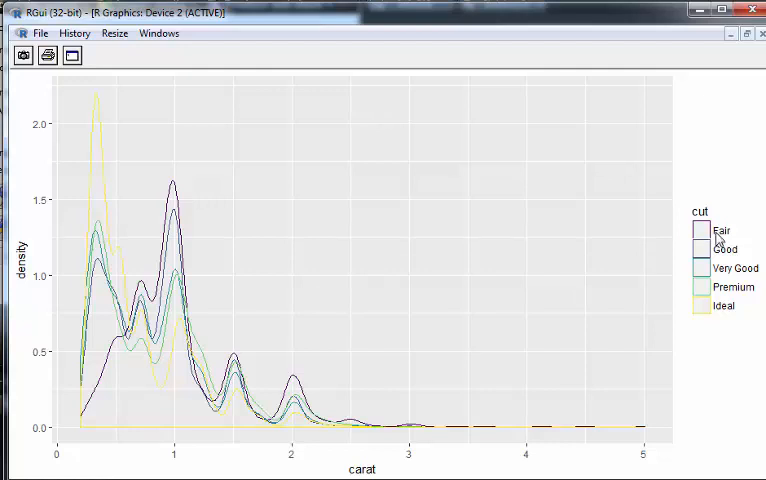
pyautogui.moveTo(736, 50)
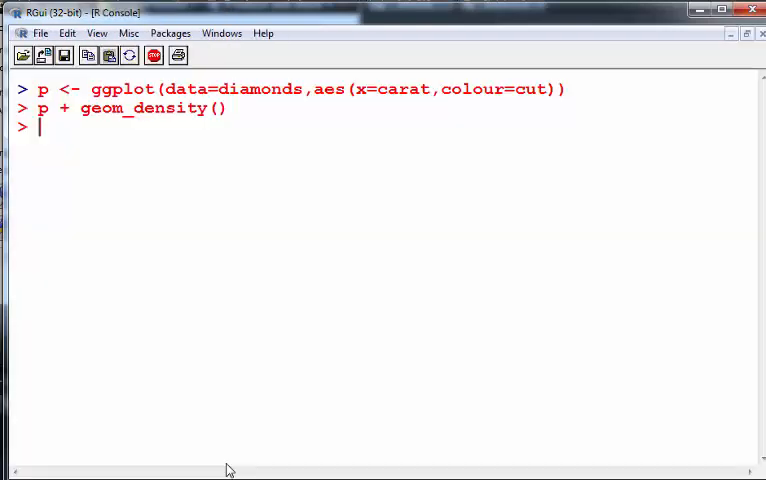
# Step: Enter a # palettes comment line in the console
pyautogui.write('# p')
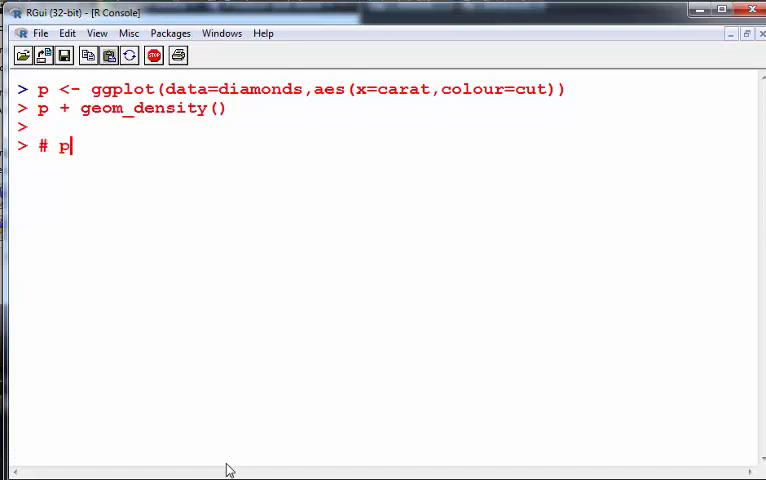
pyautogui.write('alettes')
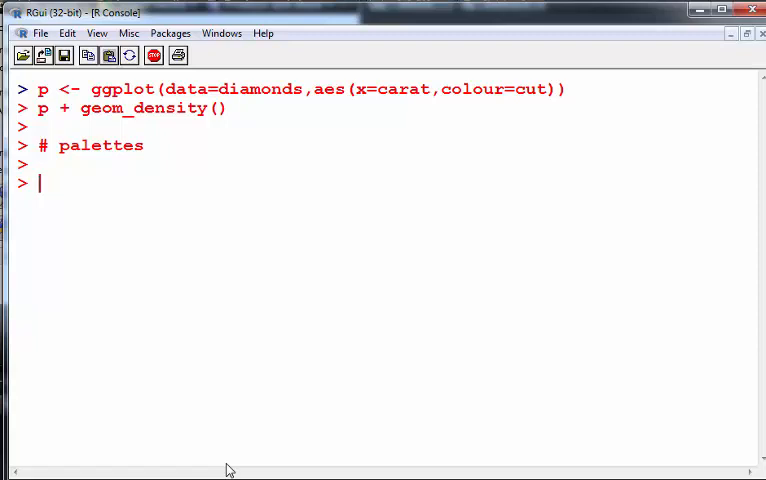
# Step: Create diamonds1 as a 20% random sample with diamonds %>% sample_frac(0.2)
pyautogui.write('dia')
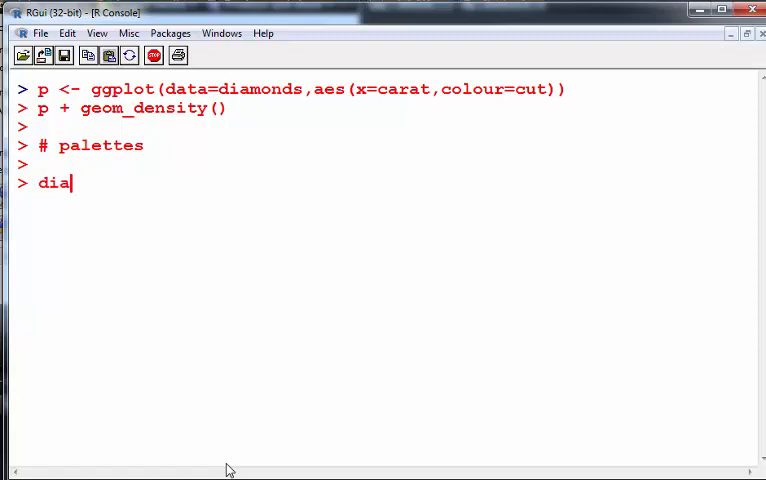
pyautogui.write('monds.')
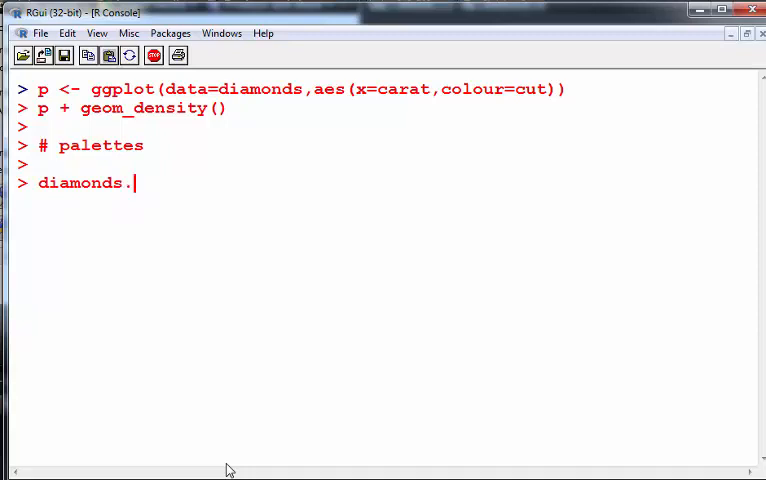
pyautogui.write('1')
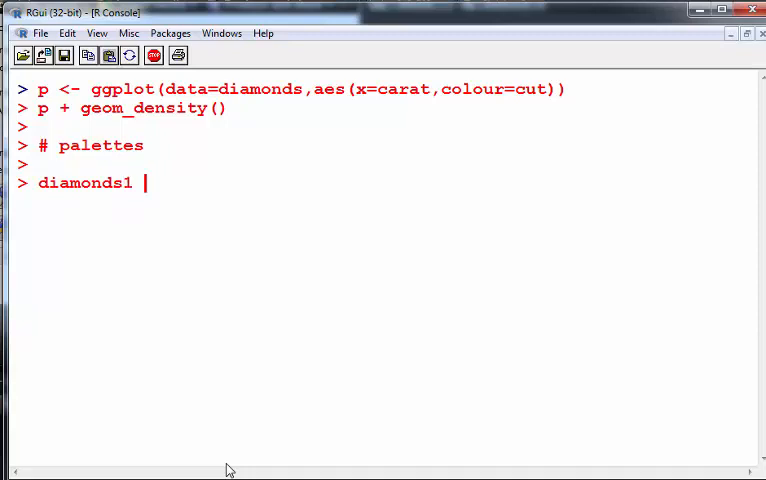
pyautogui.write('<-')
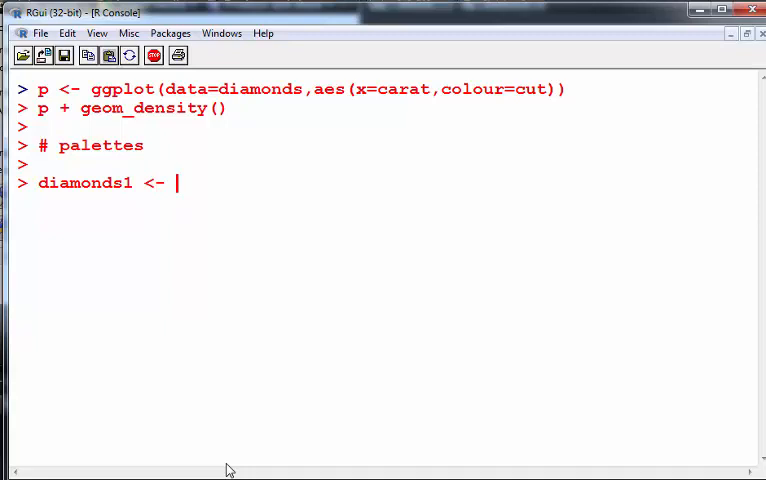
pyautogui.write('diamo')
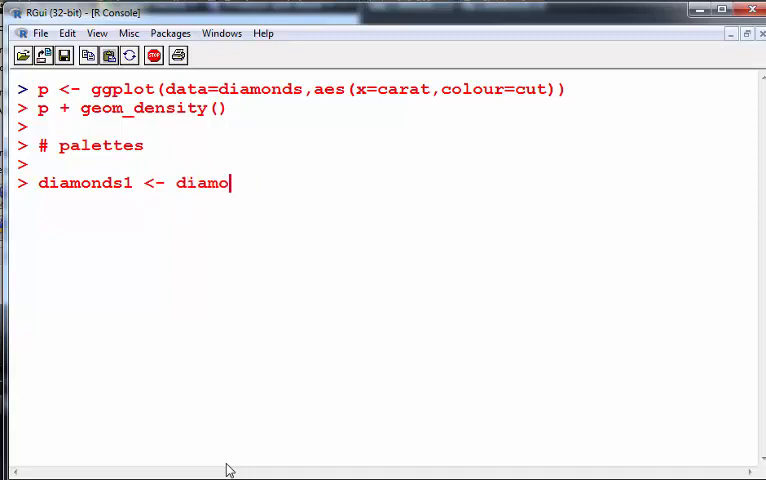
pyautogui.write('nds %>%')
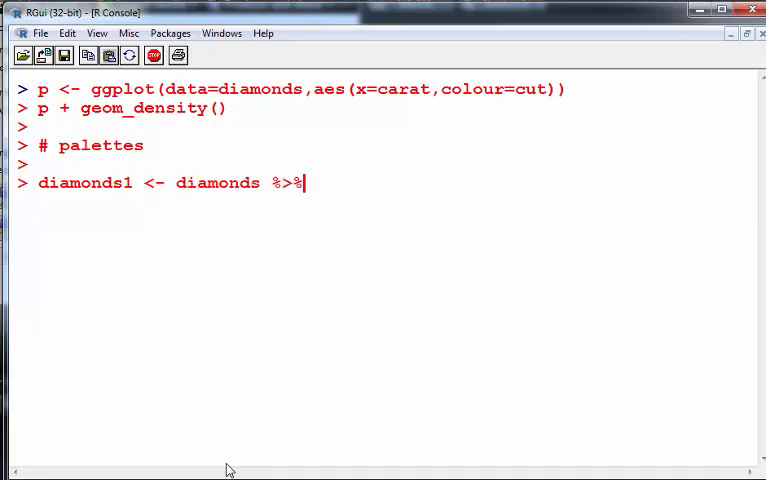
pyautogui.write('sample_fr')
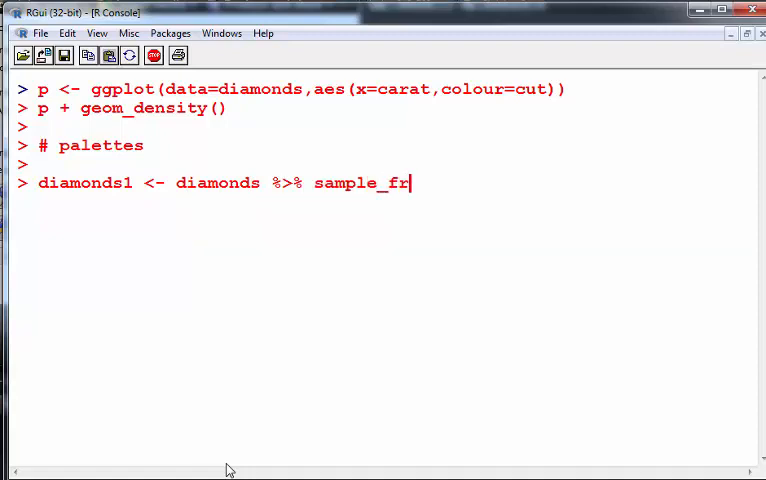
pyautogui.write('ac(0')
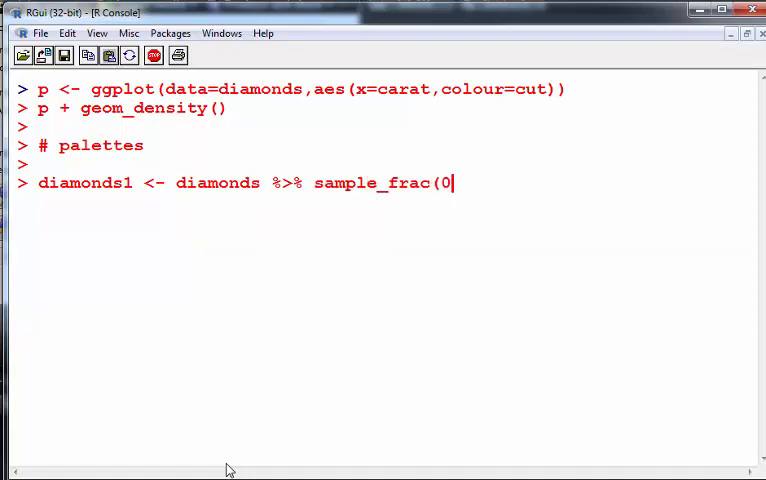
pyautogui.press('Return')
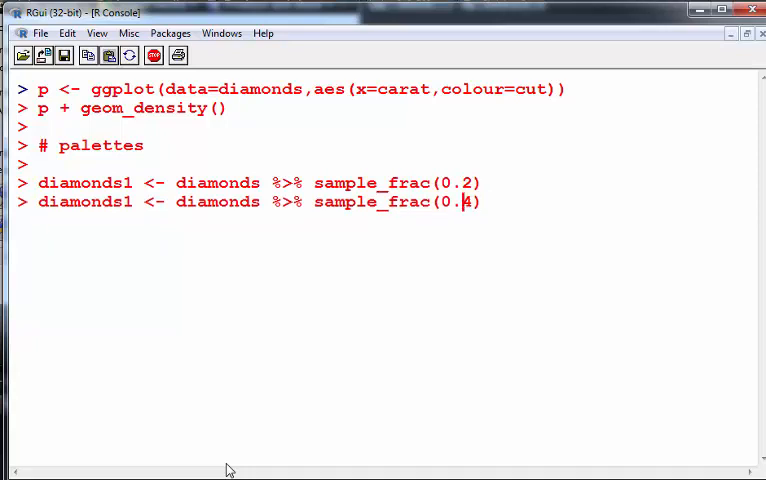
# Step: Create diamonds2 as a 40% sample with sample_frac(0.4), leaving a blank prompt
pyautogui.press('Return')
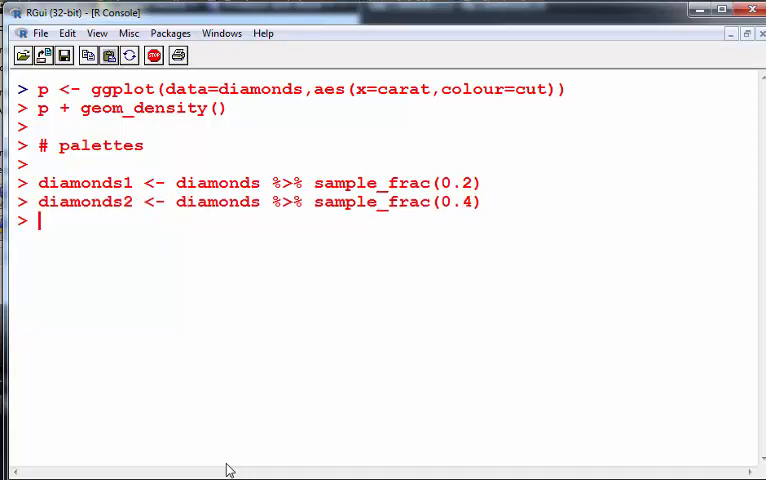
pyautogui.press('Return')
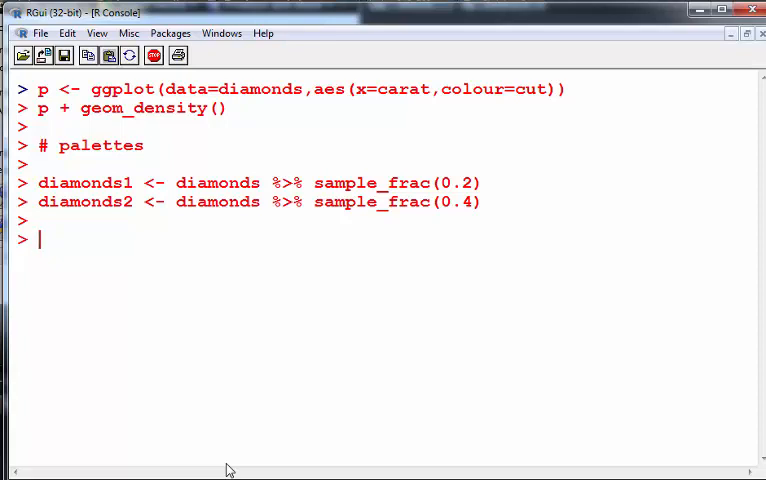
# Step: Begin a ggplot() + geom_density command, correcting the misspelled density
pyautogui.write('ggplot')
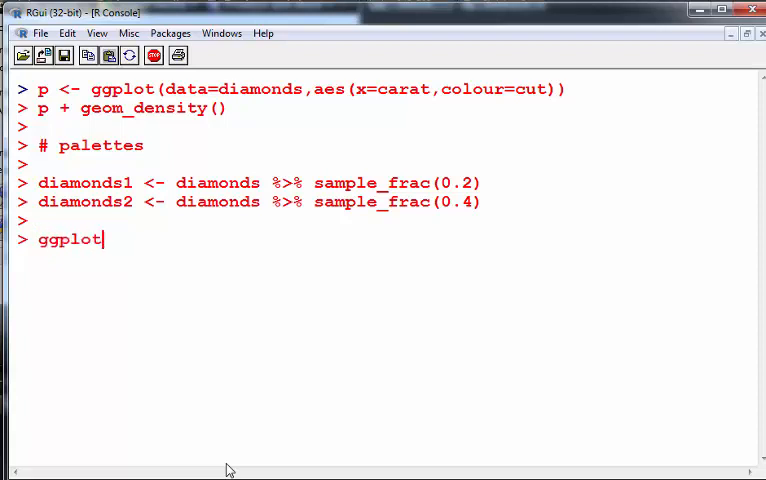
pyautogui.write('(')
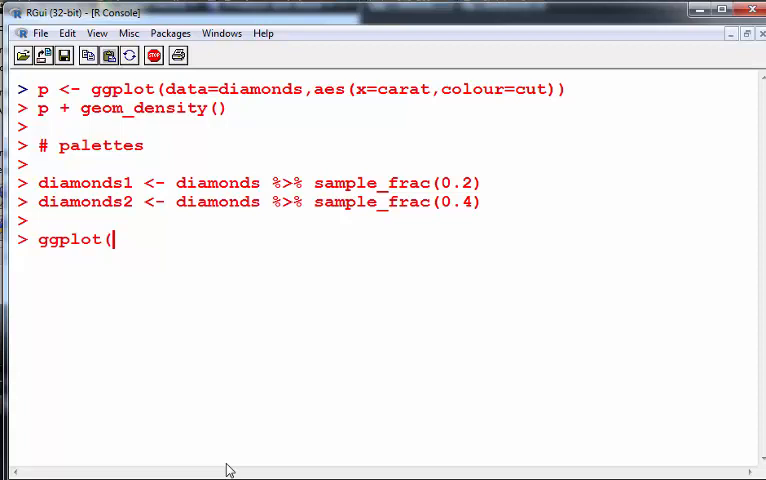
pyautogui.write(') +')
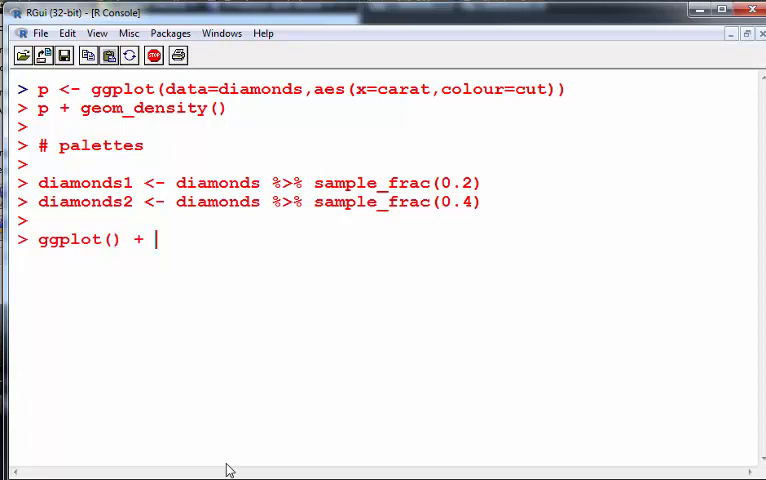
pyautogui.write('g')
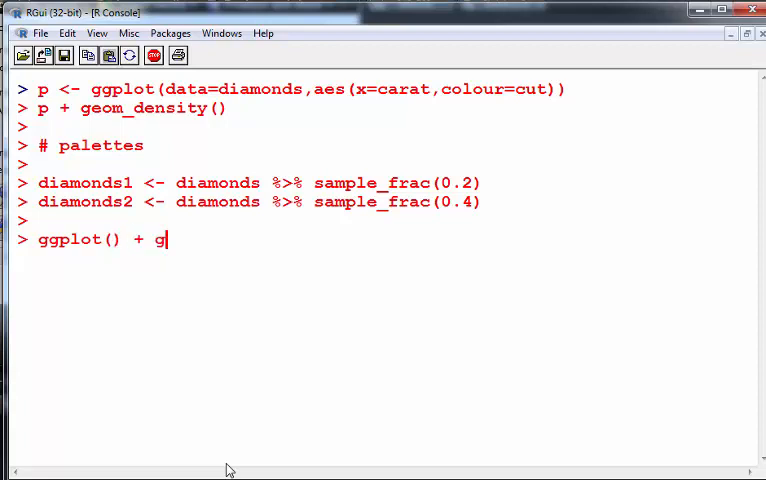
pyautogui.write('eom')
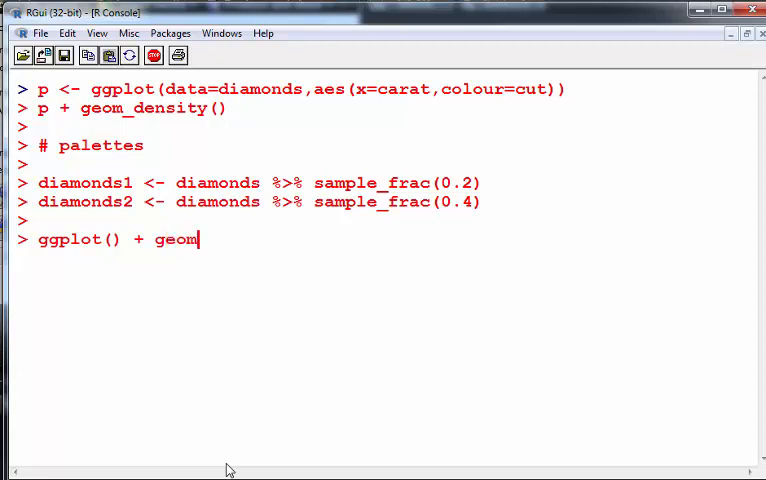
pyautogui.write('_desni')
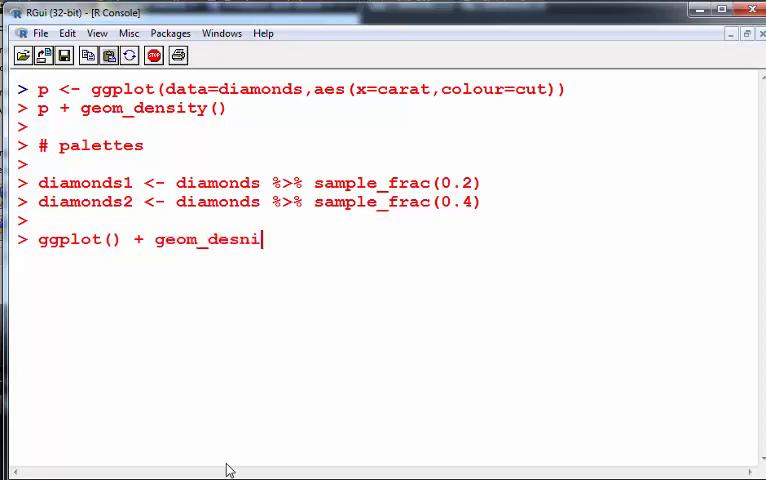
pyautogui.press('BackSpace')
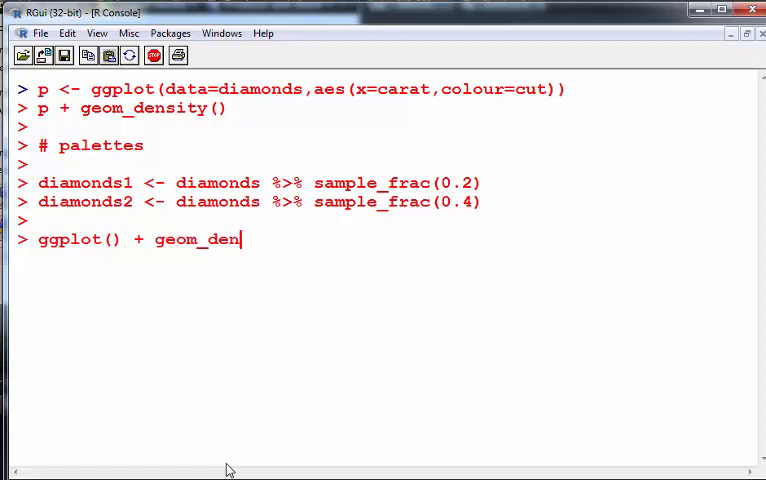
pyautogui.write('sity')
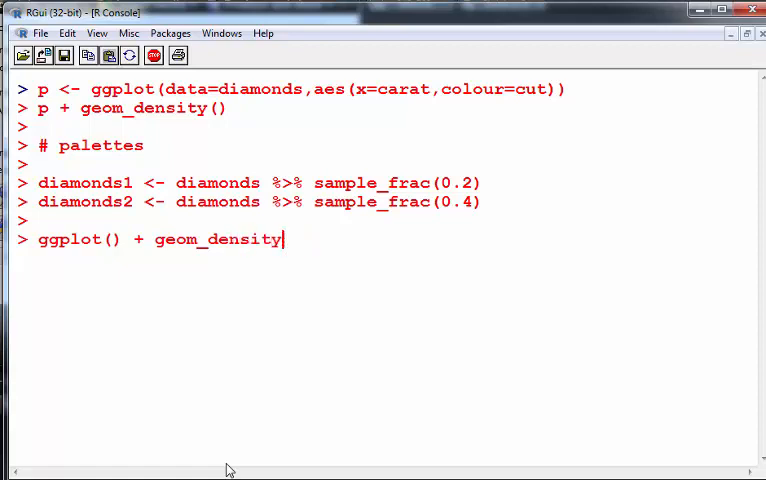
# Step: Give the density layer data=diamonds1 and aes(x=carat)
pyautogui.write('(data')
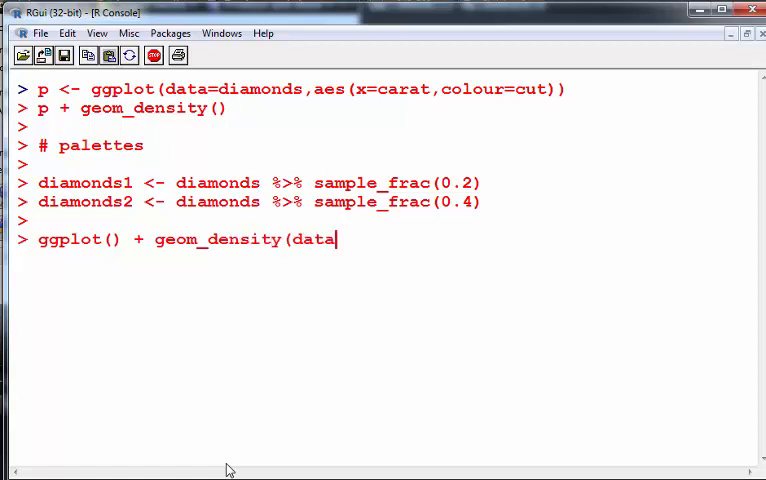
pyautogui.write('=d')
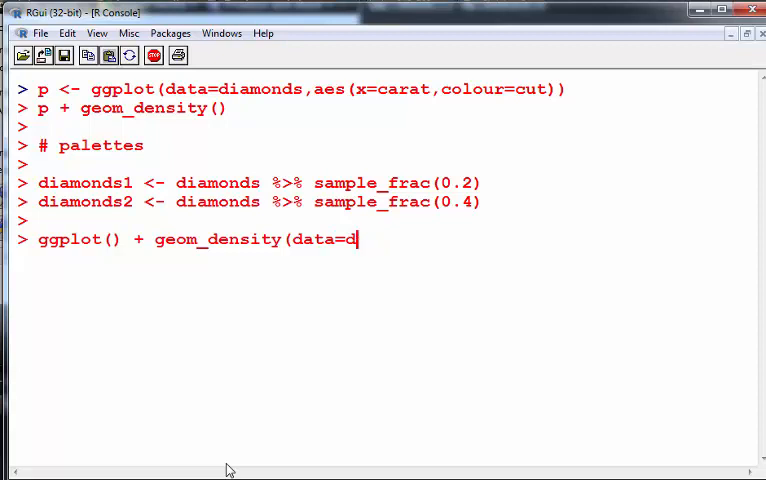
pyautogui.write('iamon')
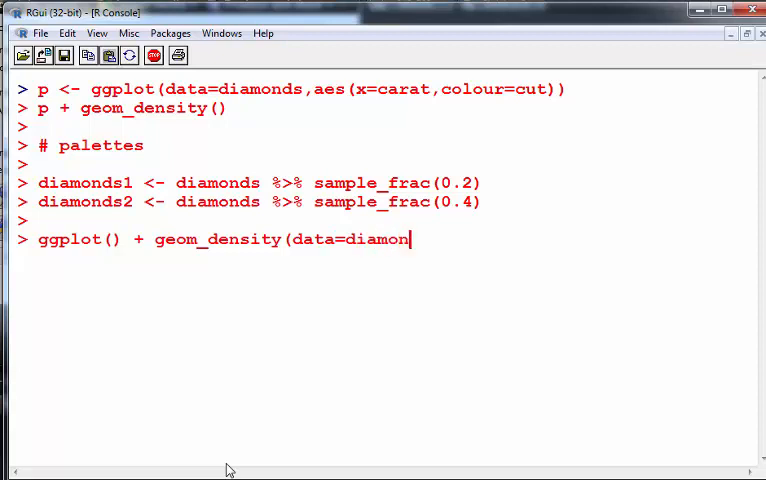
pyautogui.write('ds1,')
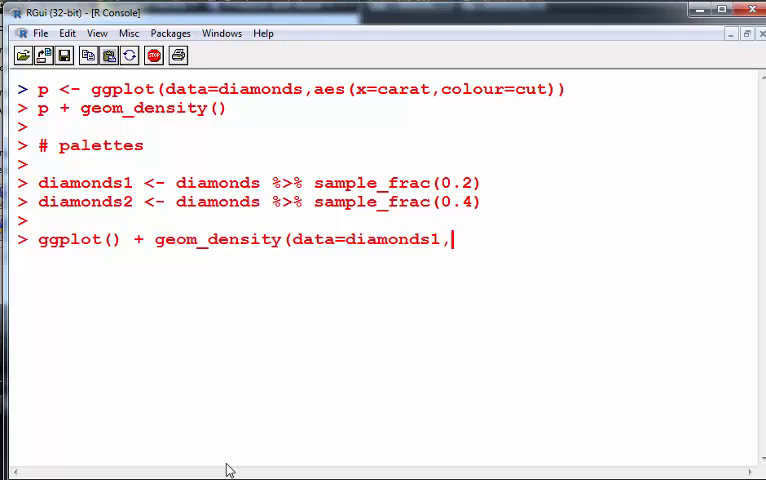
pyautogui.write('aes(x')
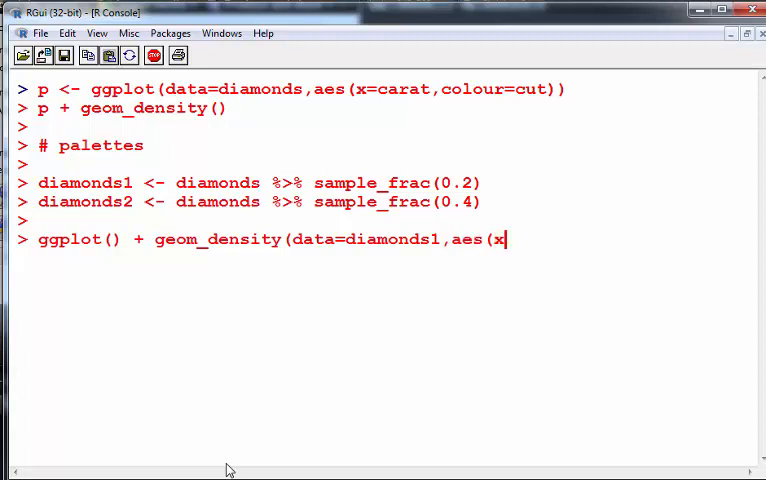
pyautogui.write('=carat)')
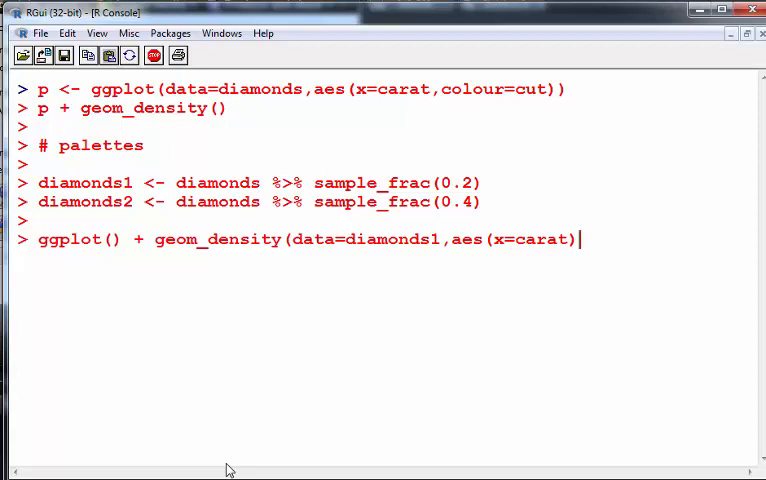
pyautogui.write(',')
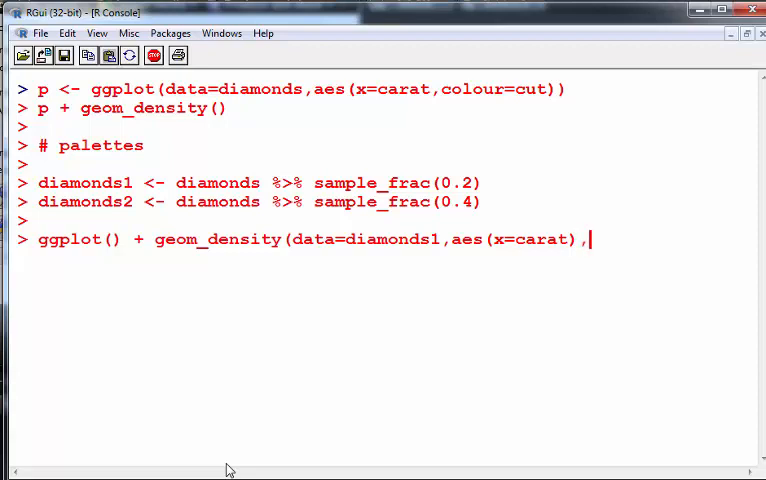
# Step: Set lwd=1.2 and colour="red", ending the layer with a trailing plus
pyautogui.write('lwd=')
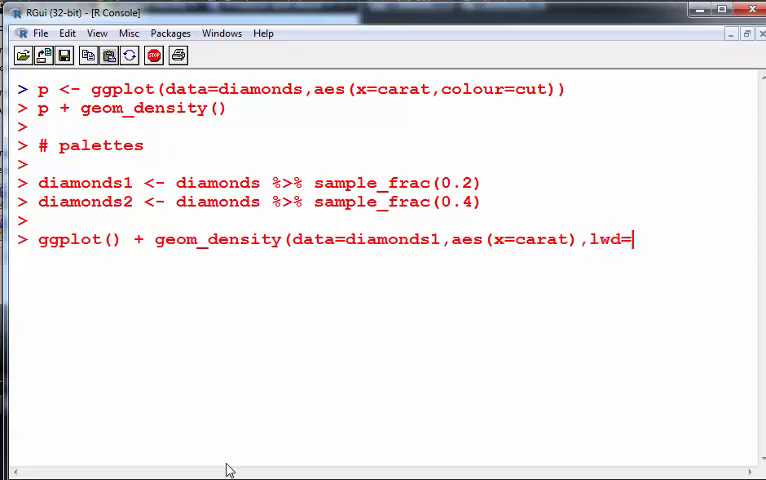
pyautogui.write('1.2,c')
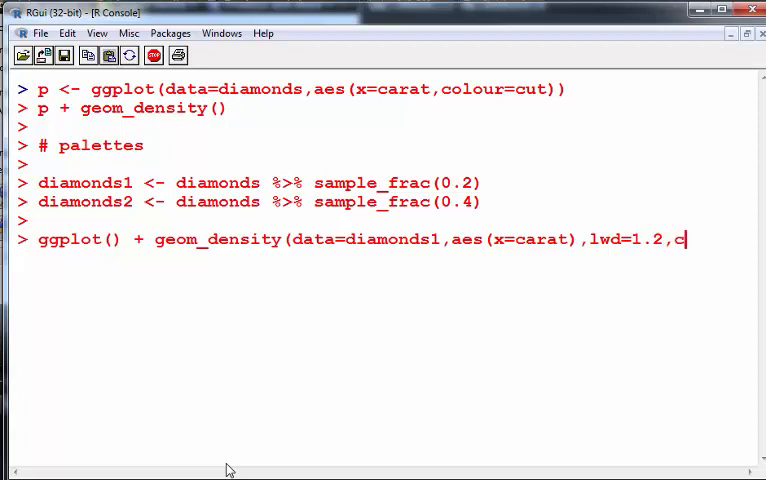
pyautogui.write('olour=')
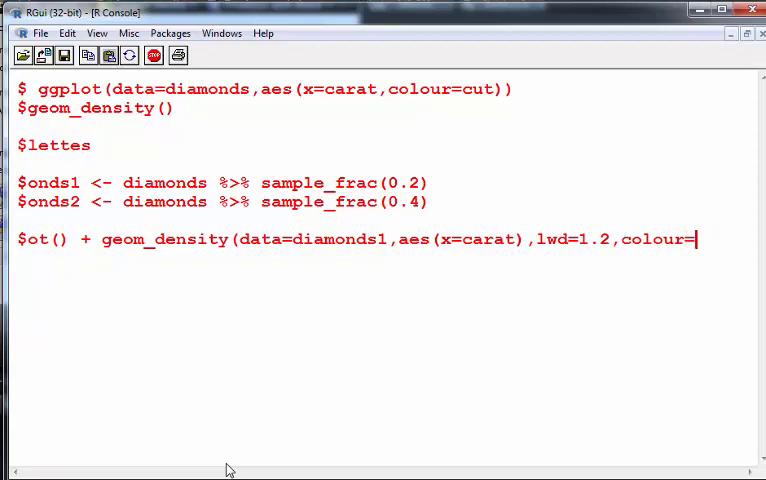
pyautogui.write('"red")')
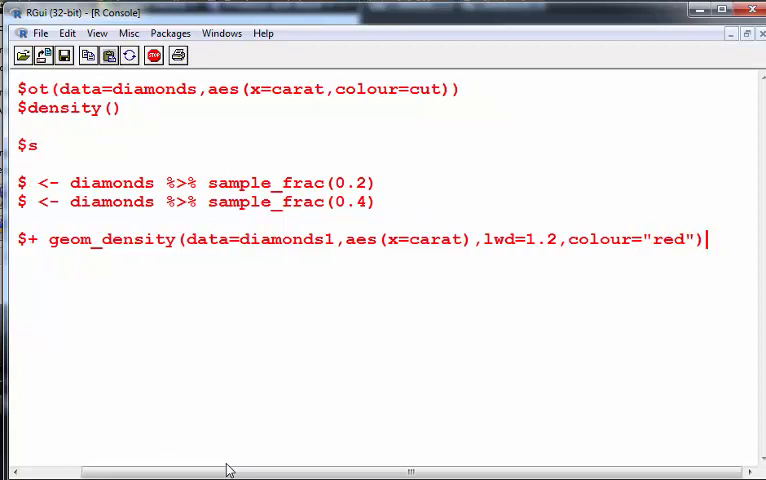
pyautogui.write('+')
pyautogui.write('ge')
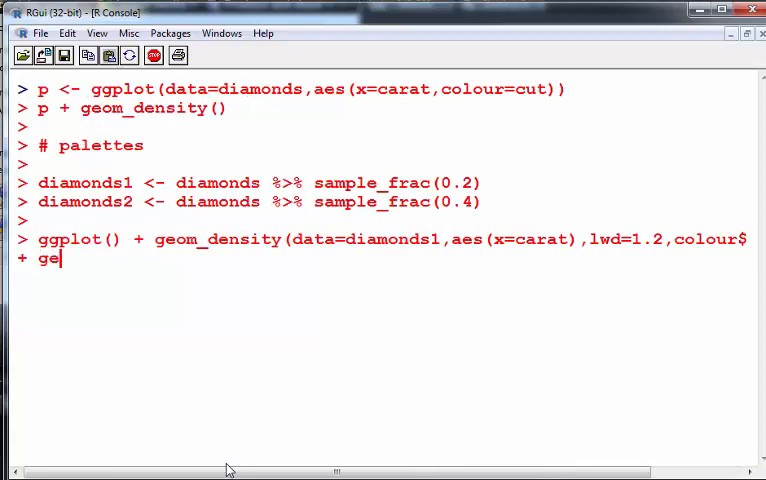
# Step: Add a geom_density layer with data=diamonds2 and aes(x=carat)
pyautogui.write('o')
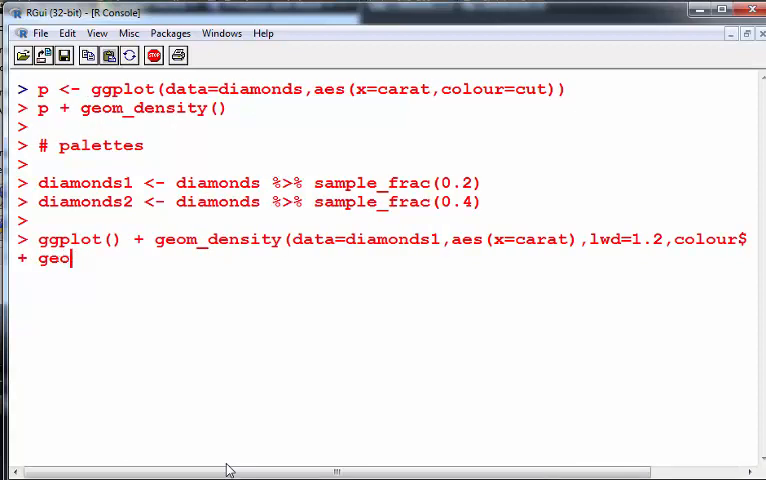
pyautogui.write('m_den')
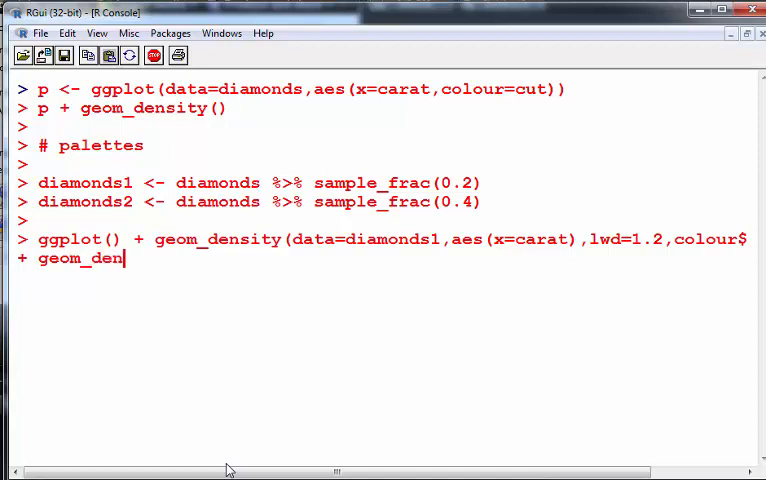
pyautogui.write('sity(d')
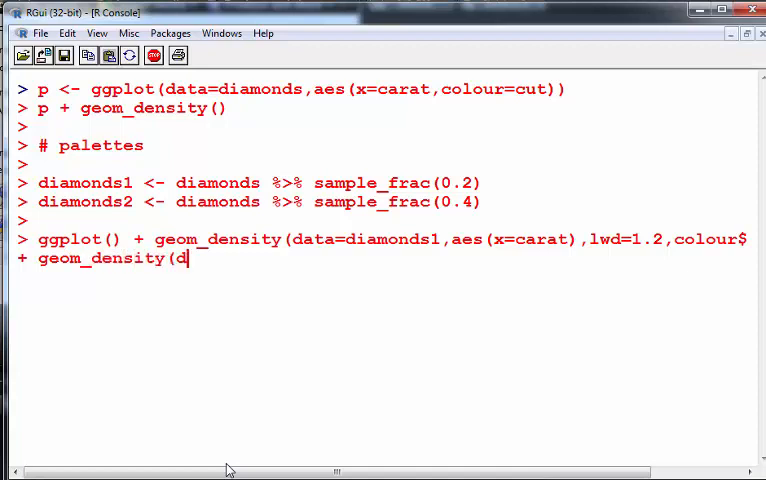
pyautogui.write('ata=di')
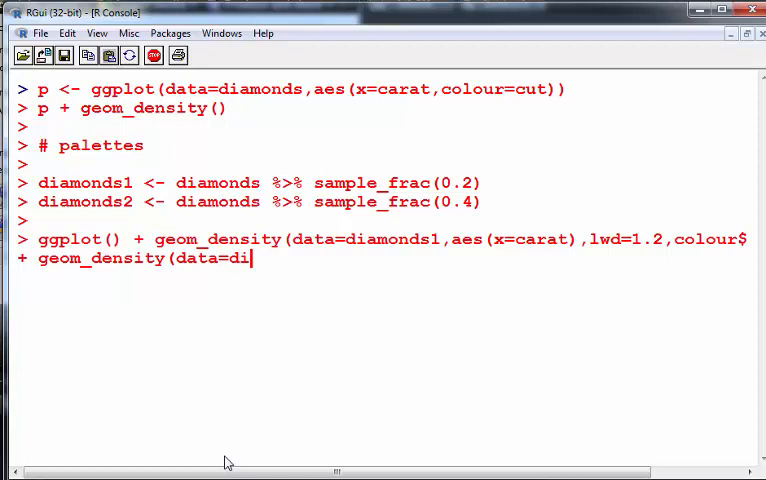
pyautogui.write('amonds2,')
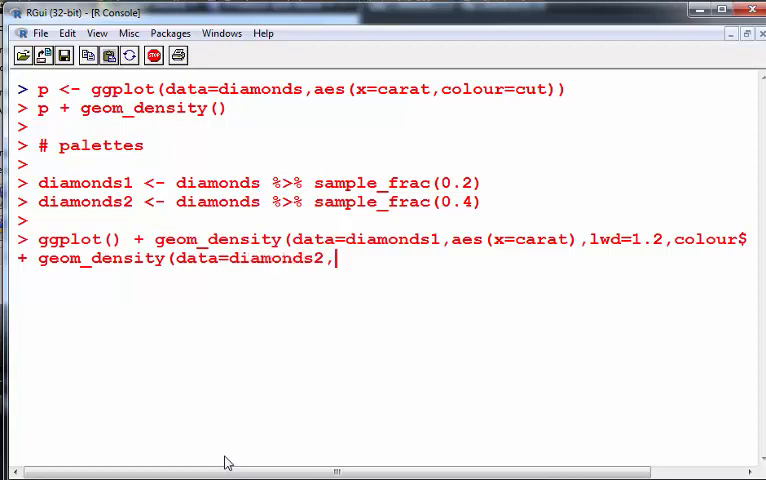
pyautogui.write('aes')
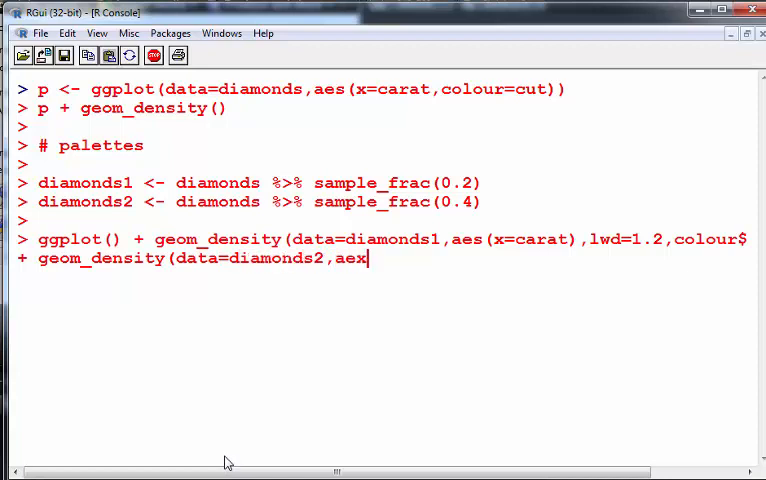
pyautogui.write('(x')
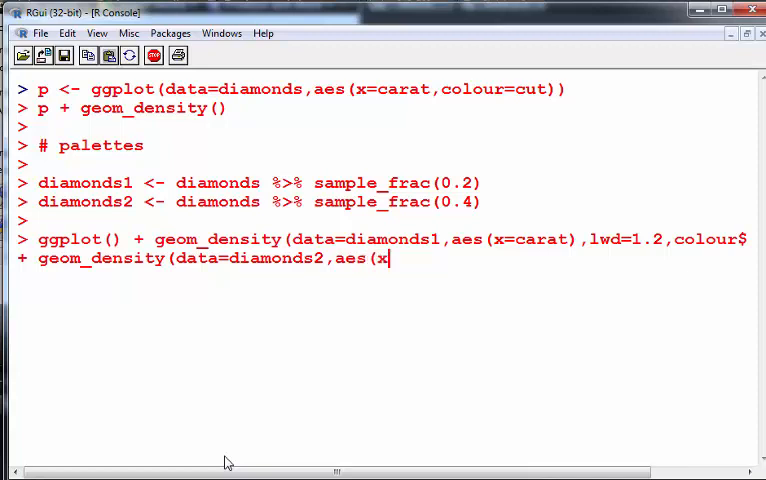
pyautogui.write('cara')
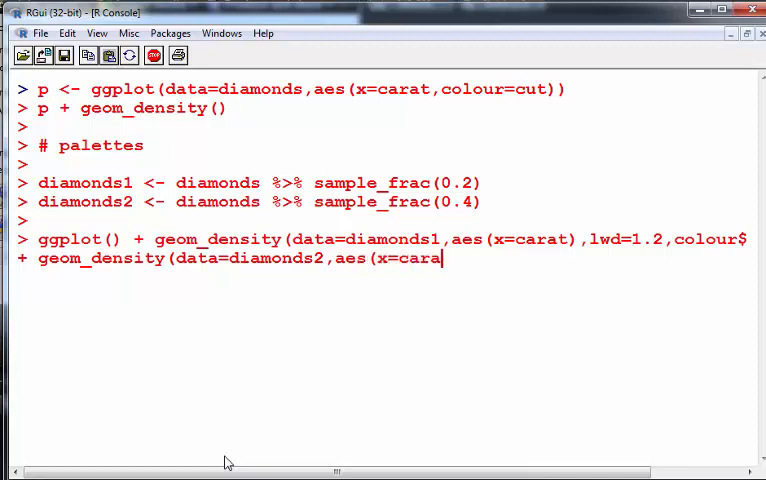
pyautogui.write('t),')
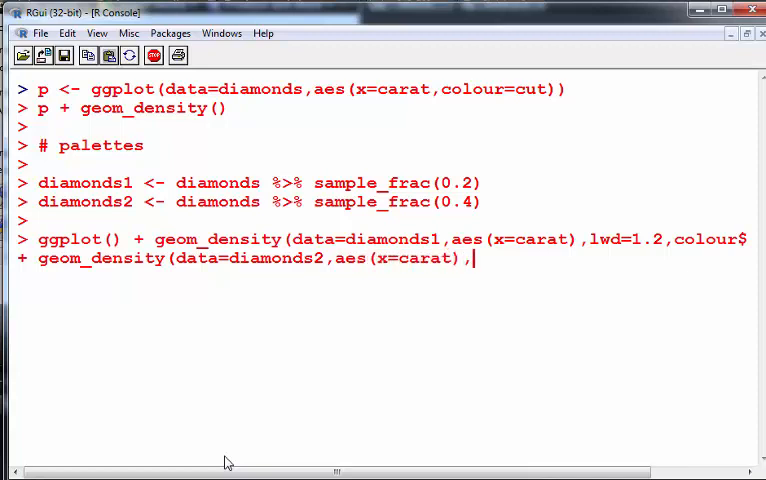
# Step: Set lwd=1.2 and colour="blue" and run the two-layer density plot
pyautogui.write('lwd=')
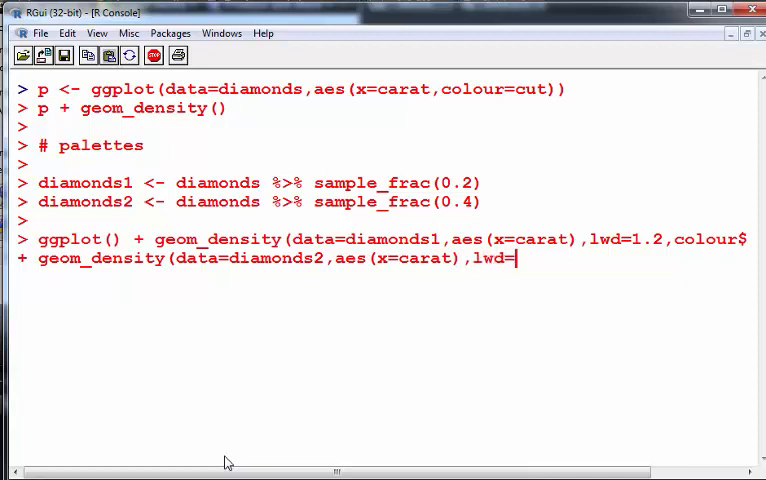
pyautogui.write('1.2,')
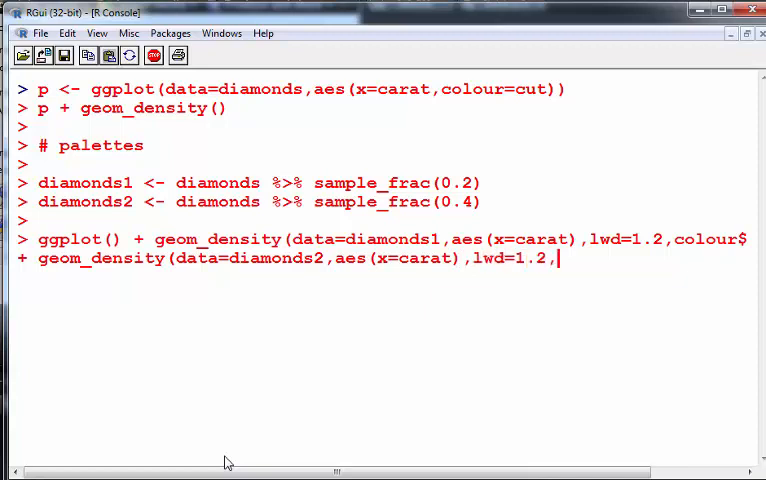
pyautogui.write('colour')
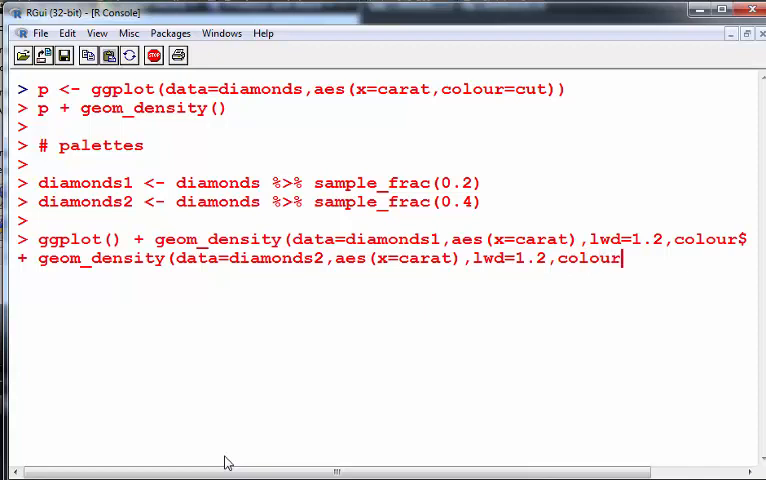
pyautogui.write('="blu')
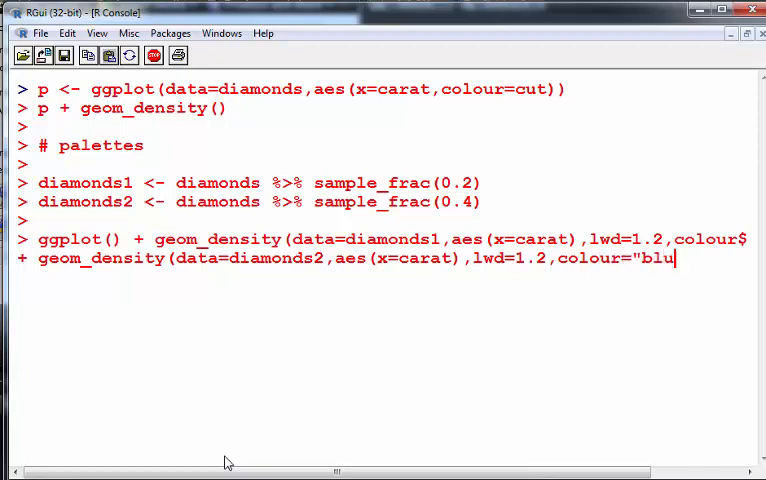
pyautogui.write('e")')
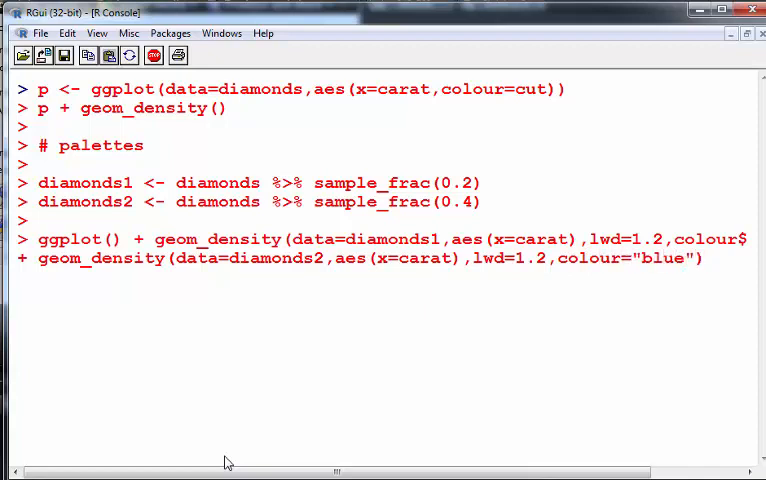
pyautogui.press('Return')
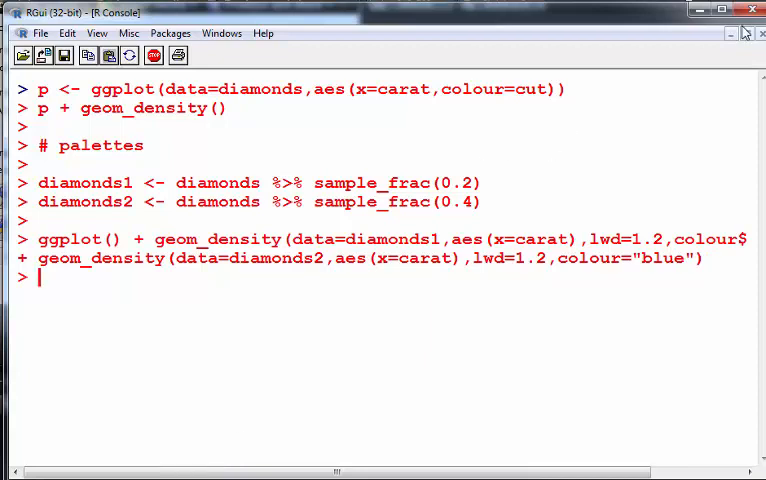